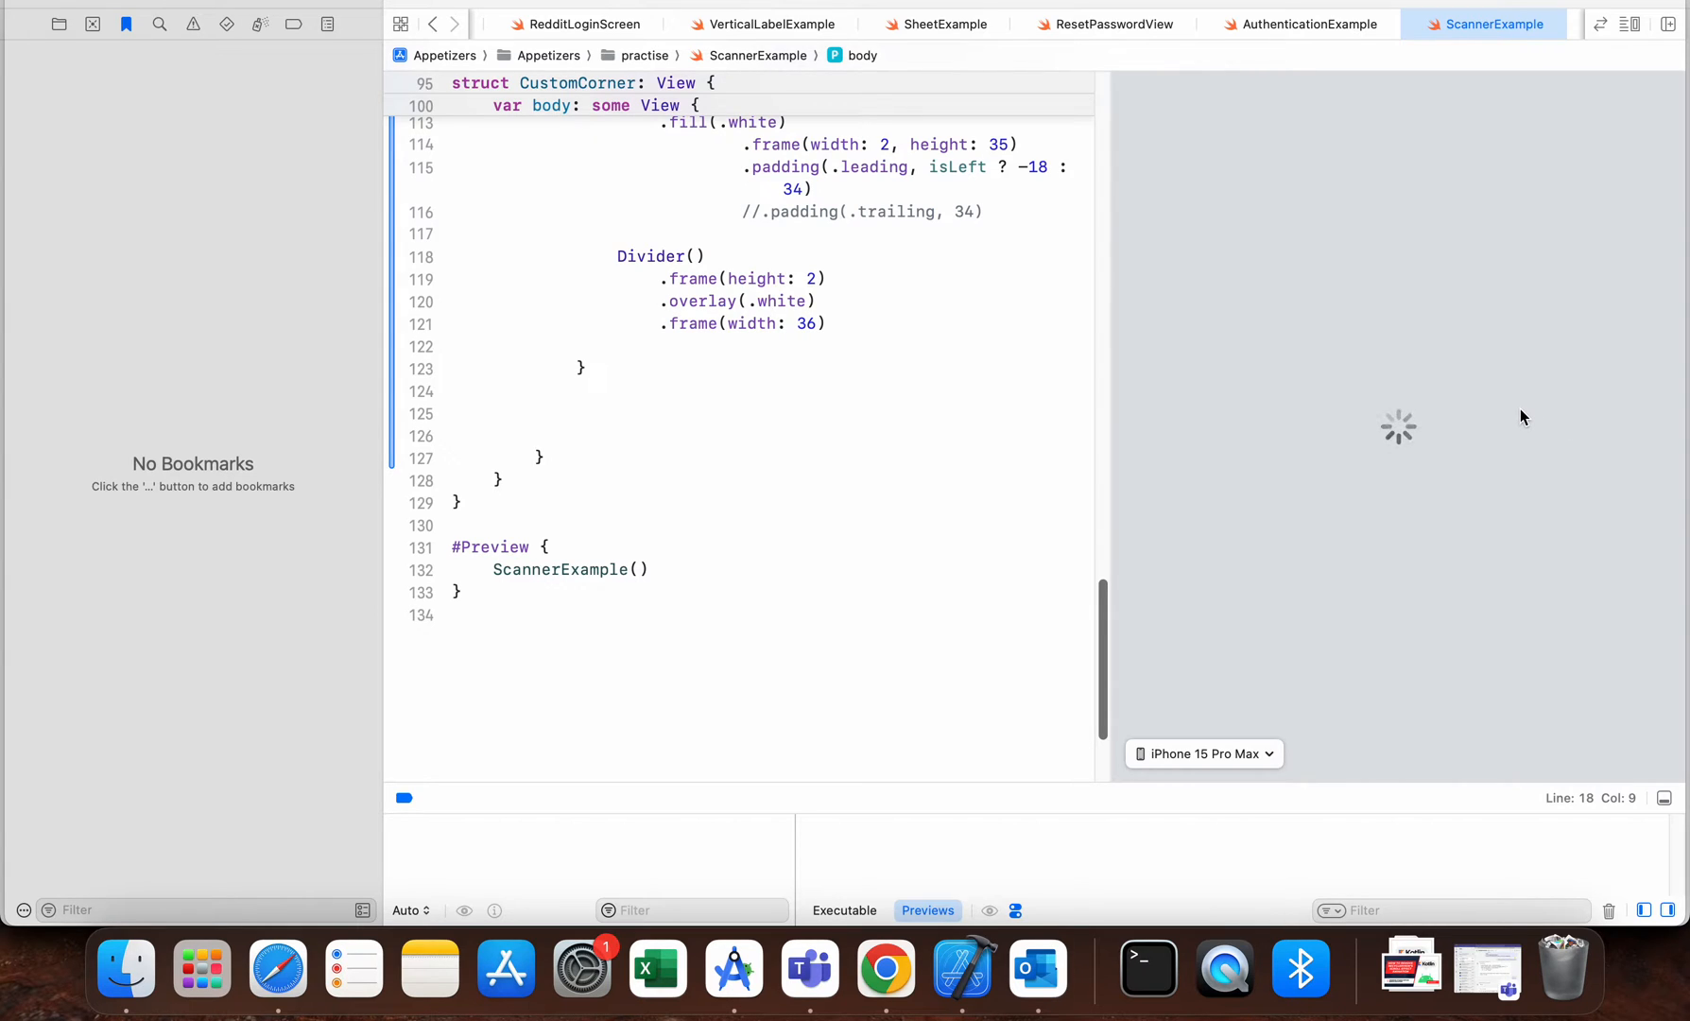
{"action": "mouse_move", "coordinate": [1393, 460]}
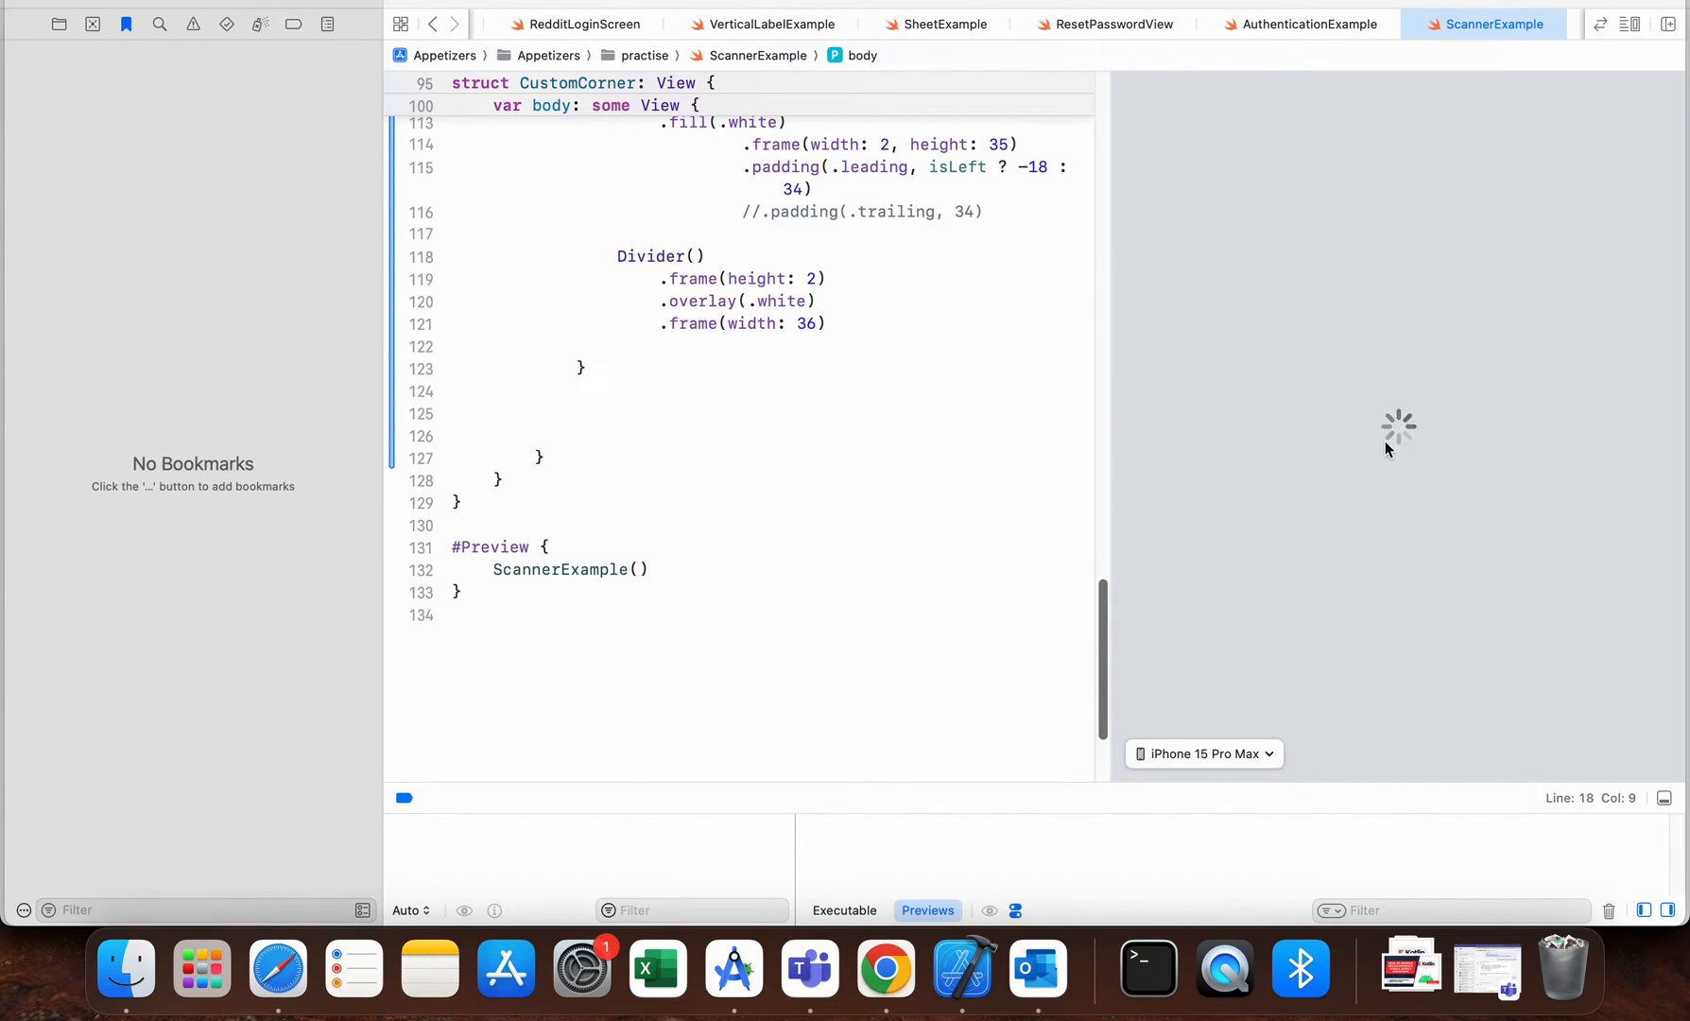
{"action": "mouse_move", "coordinate": [1449, 437]}
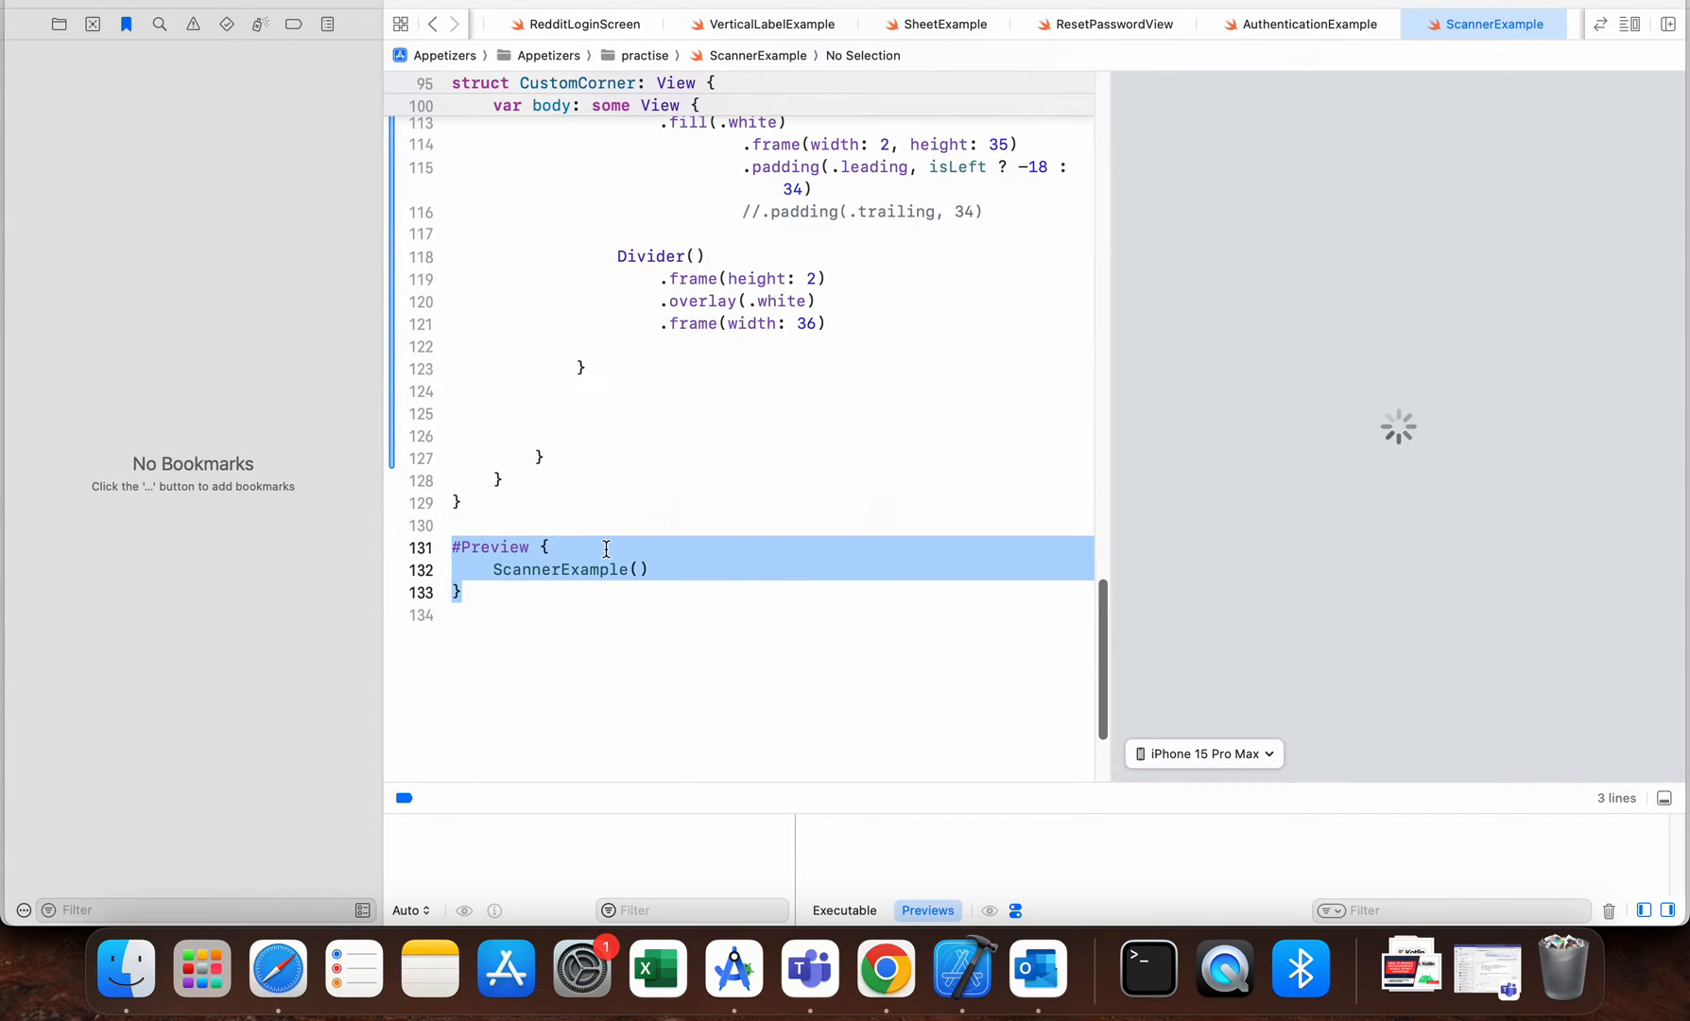
Resume the paused ScannerExample canvas preview from the 'Preview paused' banner.
{"action": "key", "text": "Delete"}
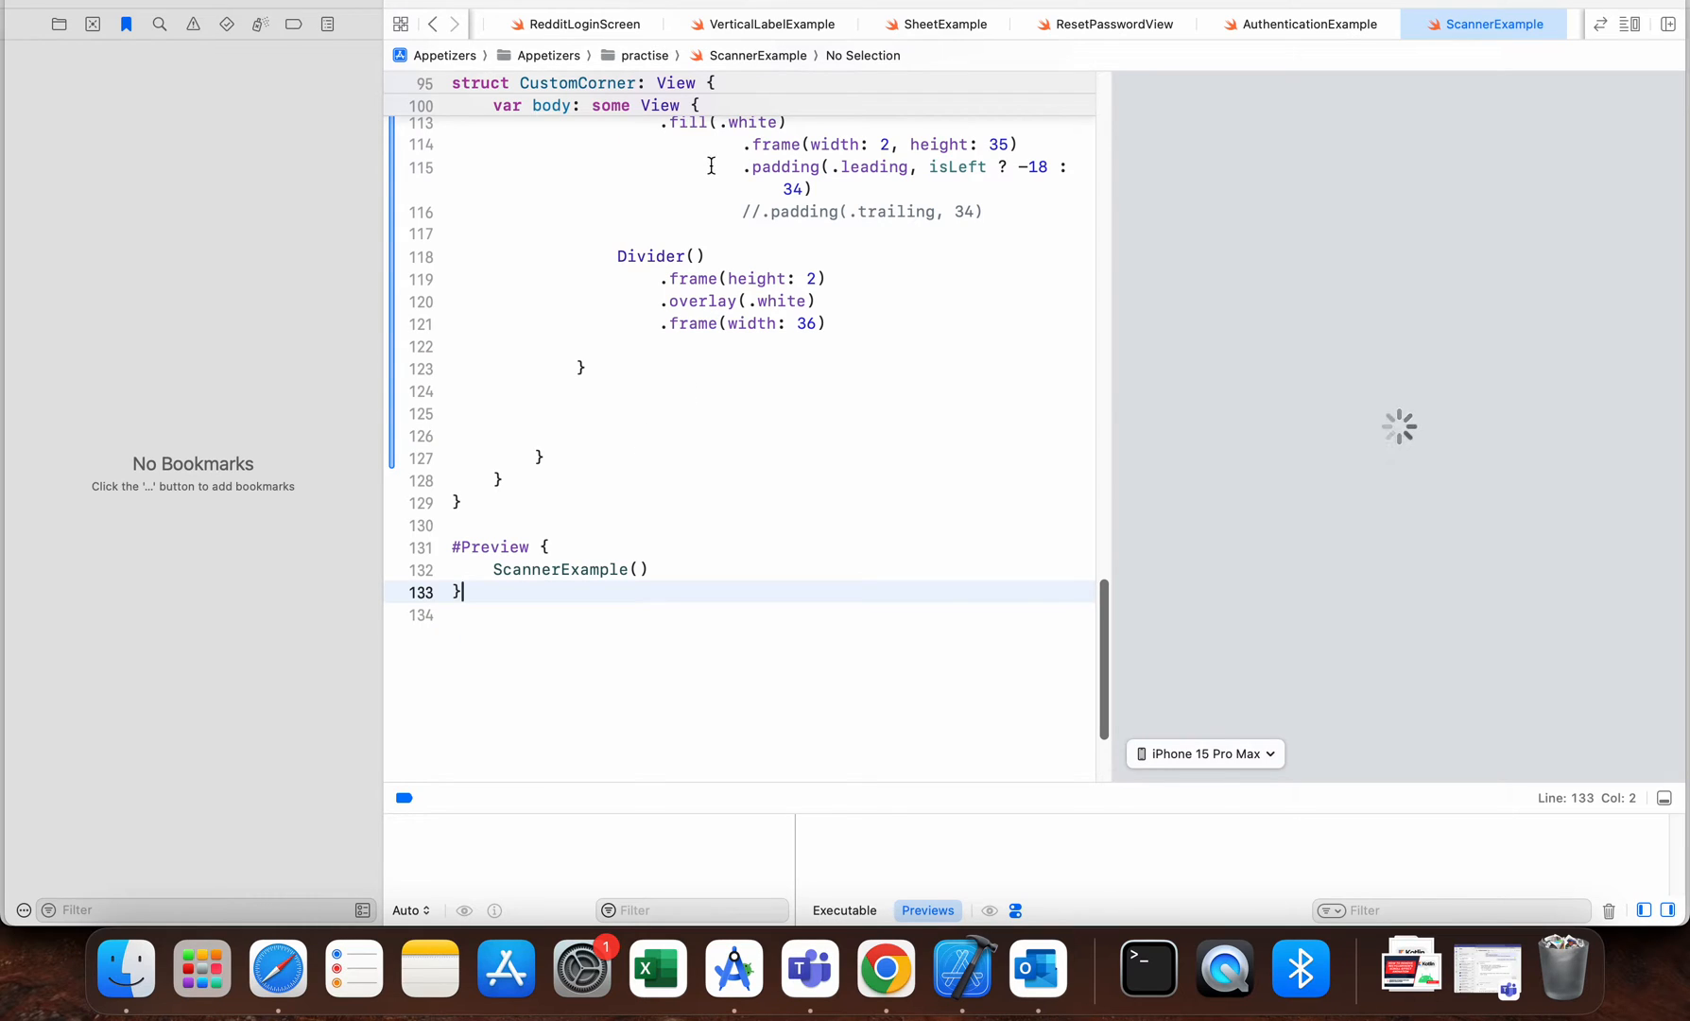
{"action": "mouse_move", "coordinate": [643, 217]}
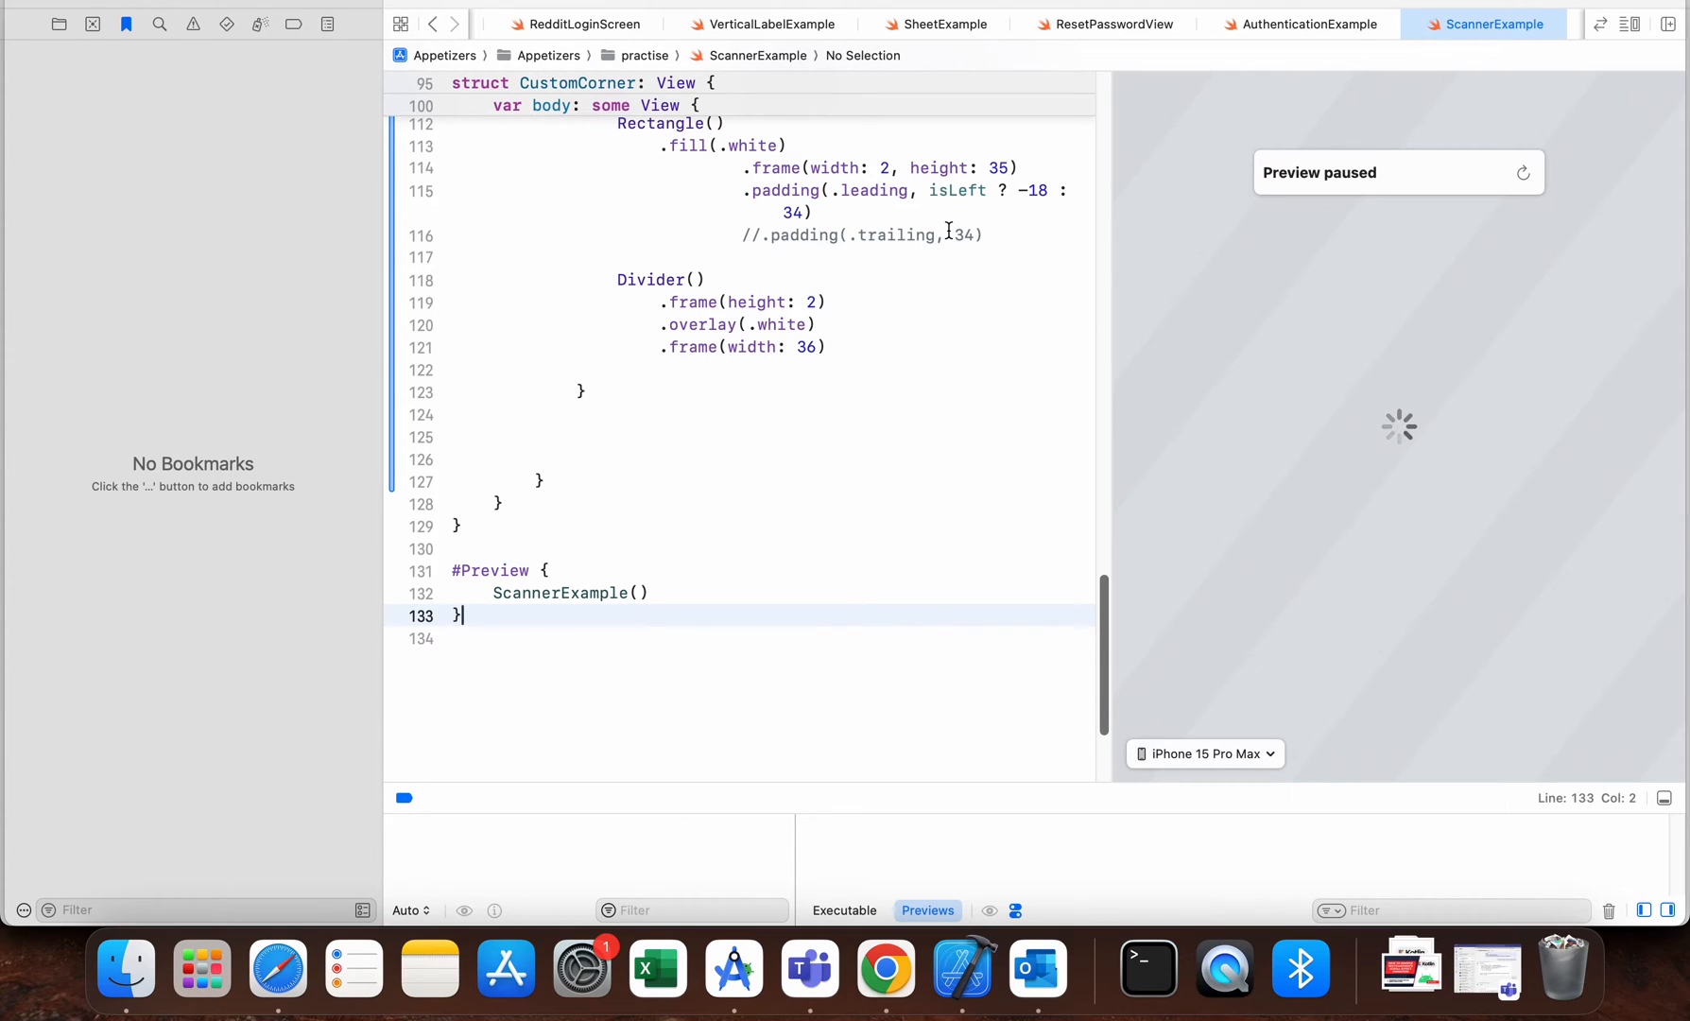
{"action": "scroll", "scroll_direction": "down", "scroll_amount": 3}
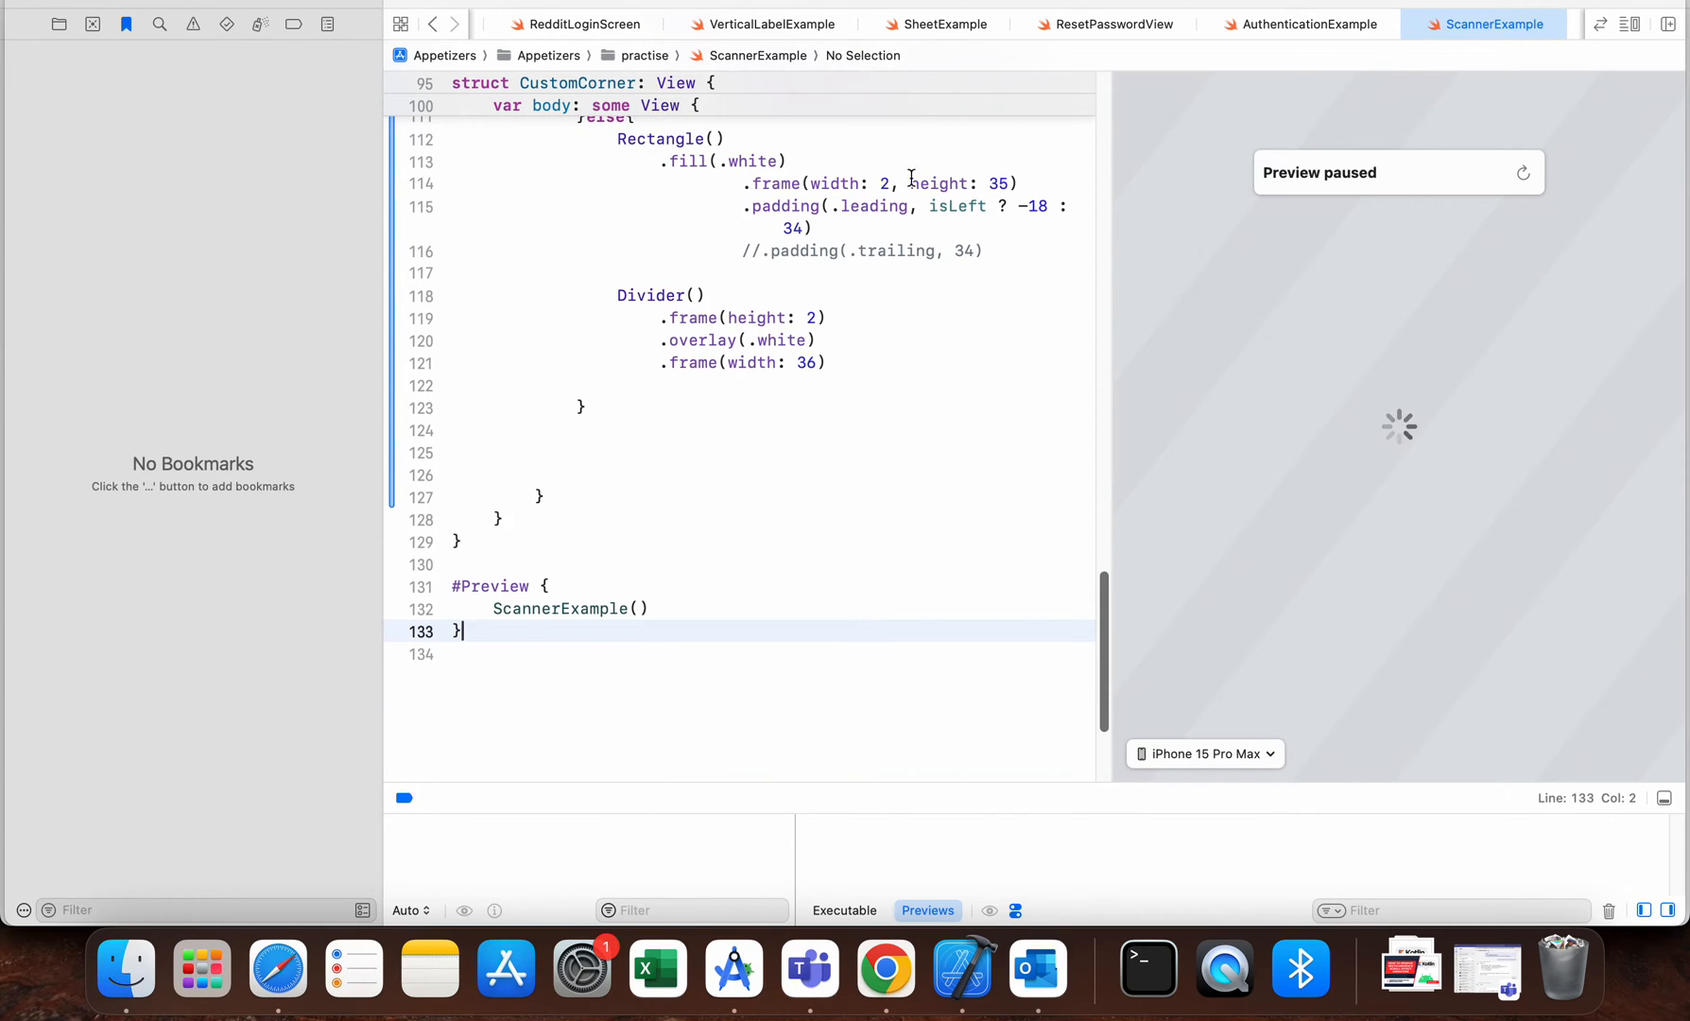
{"action": "mouse_move", "coordinate": [1149, 174]}
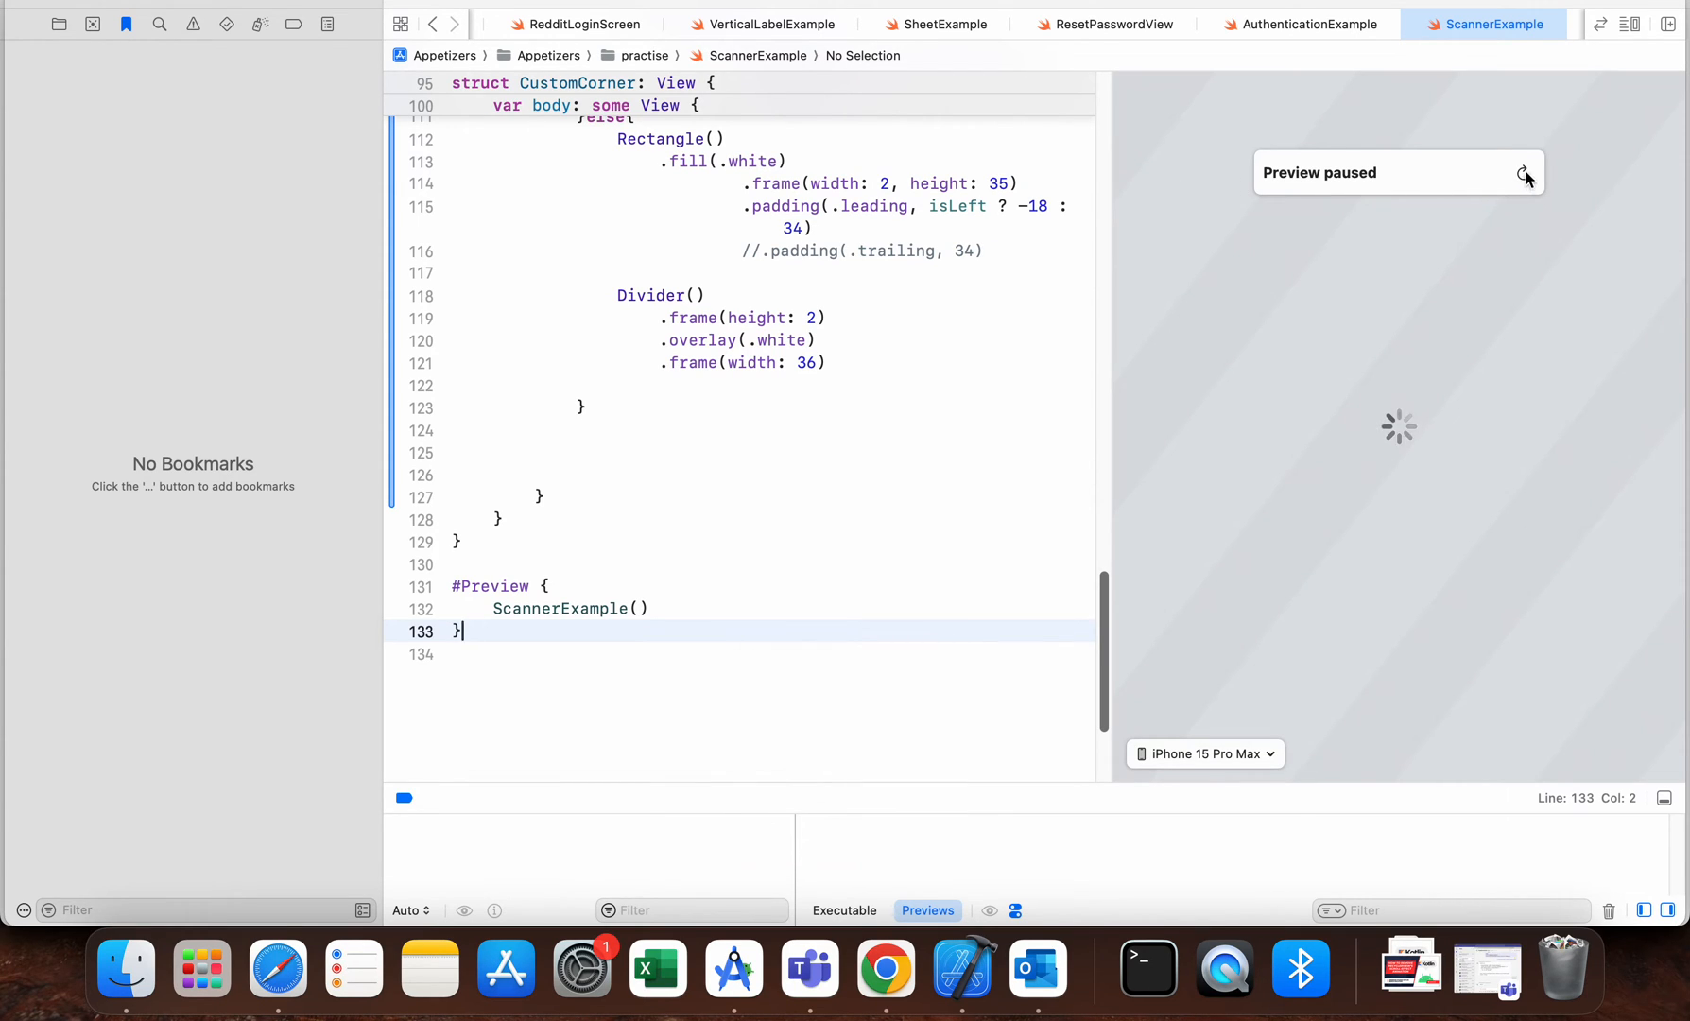
{"action": "left_click", "coordinate": [1524, 172]}
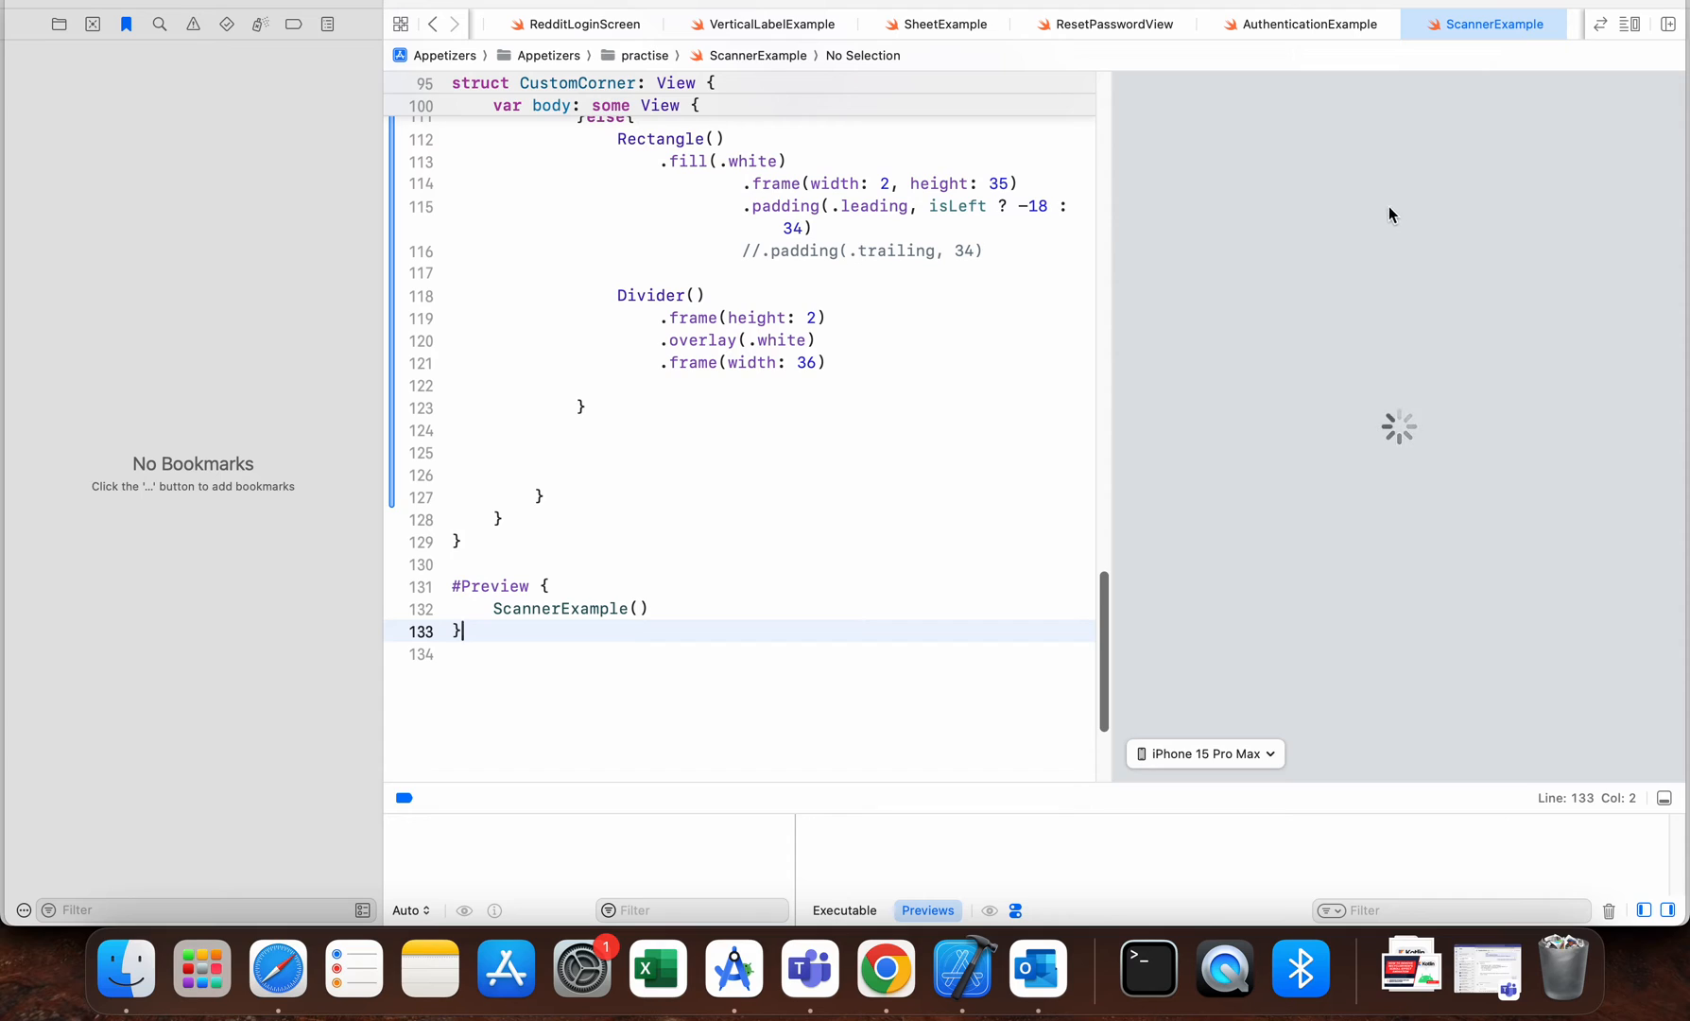
{"action": "mouse_move", "coordinate": [1366, 228]}
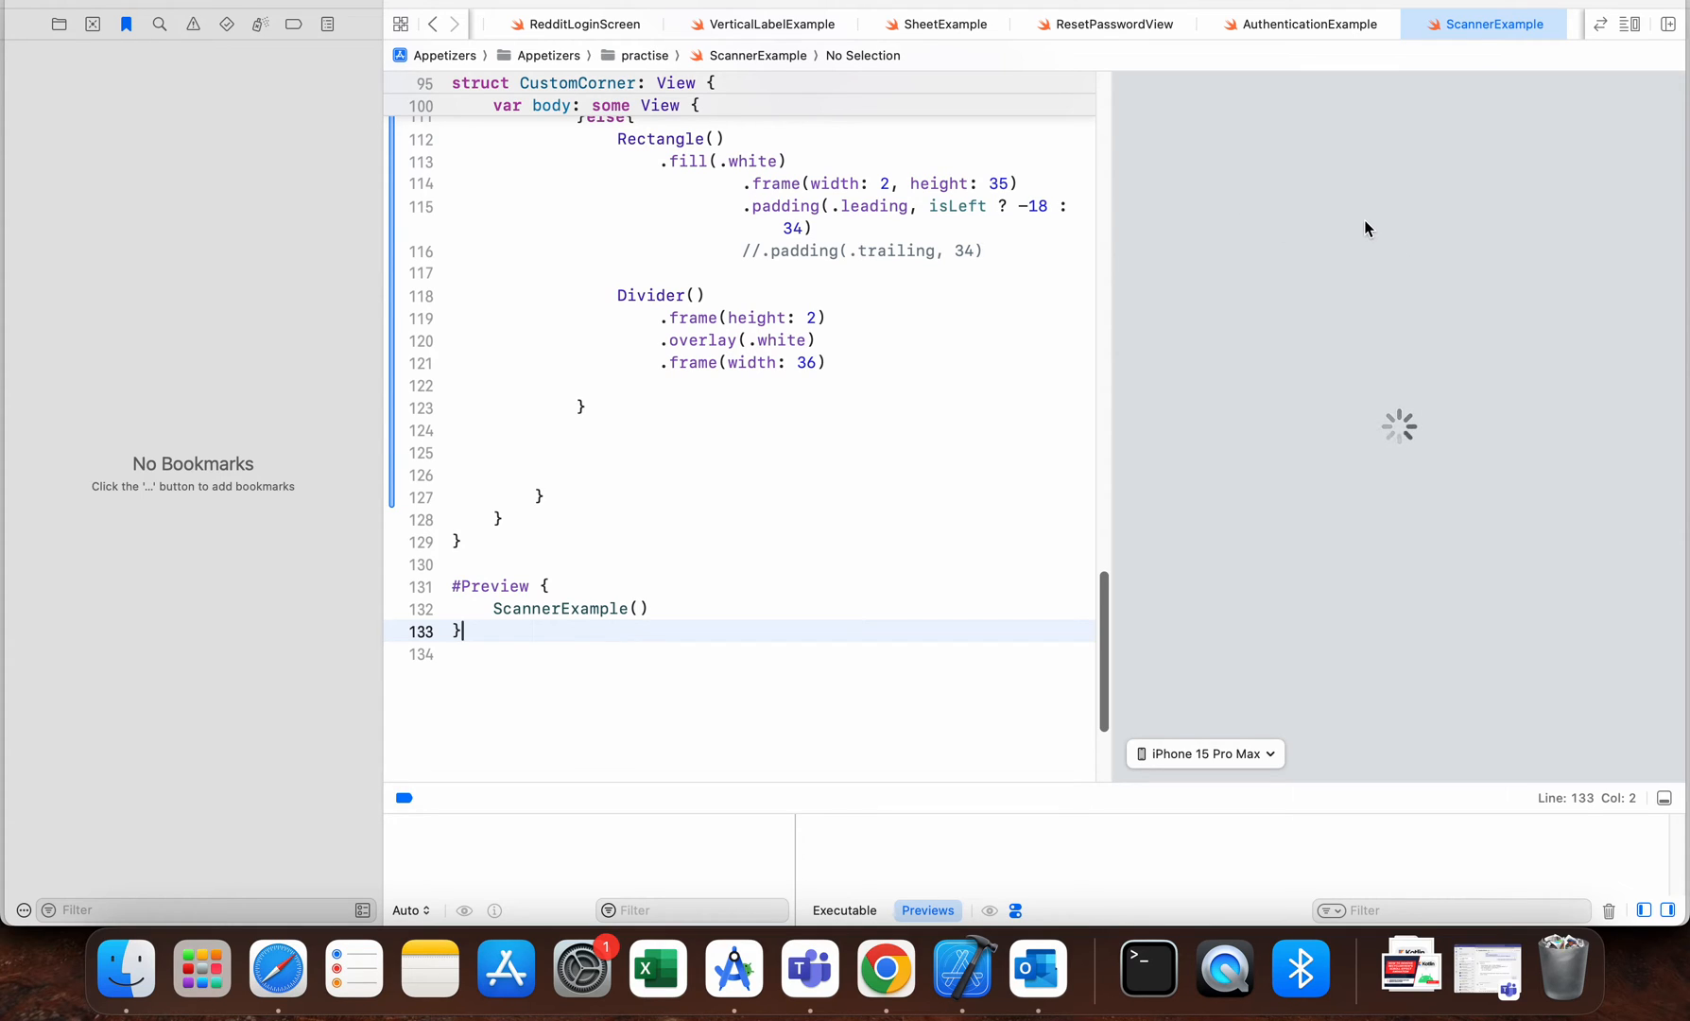
{"action": "mouse_move", "coordinate": [1208, 151]}
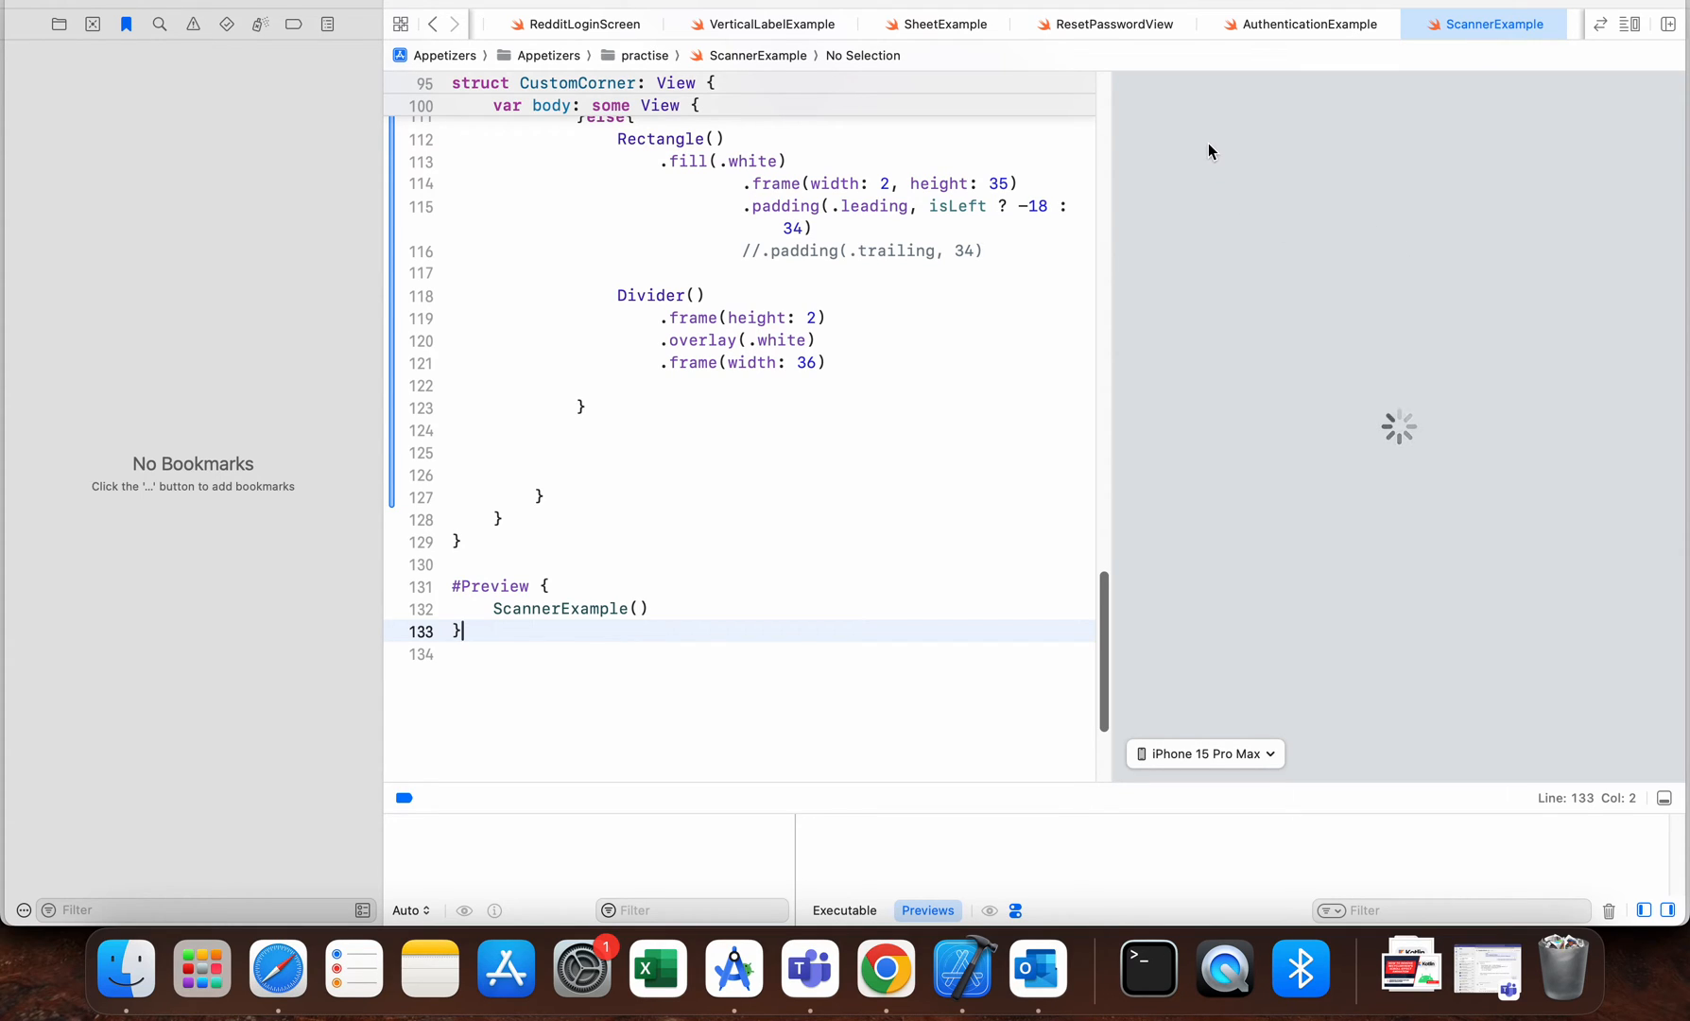
{"action": "mouse_move", "coordinate": [1304, 236]}
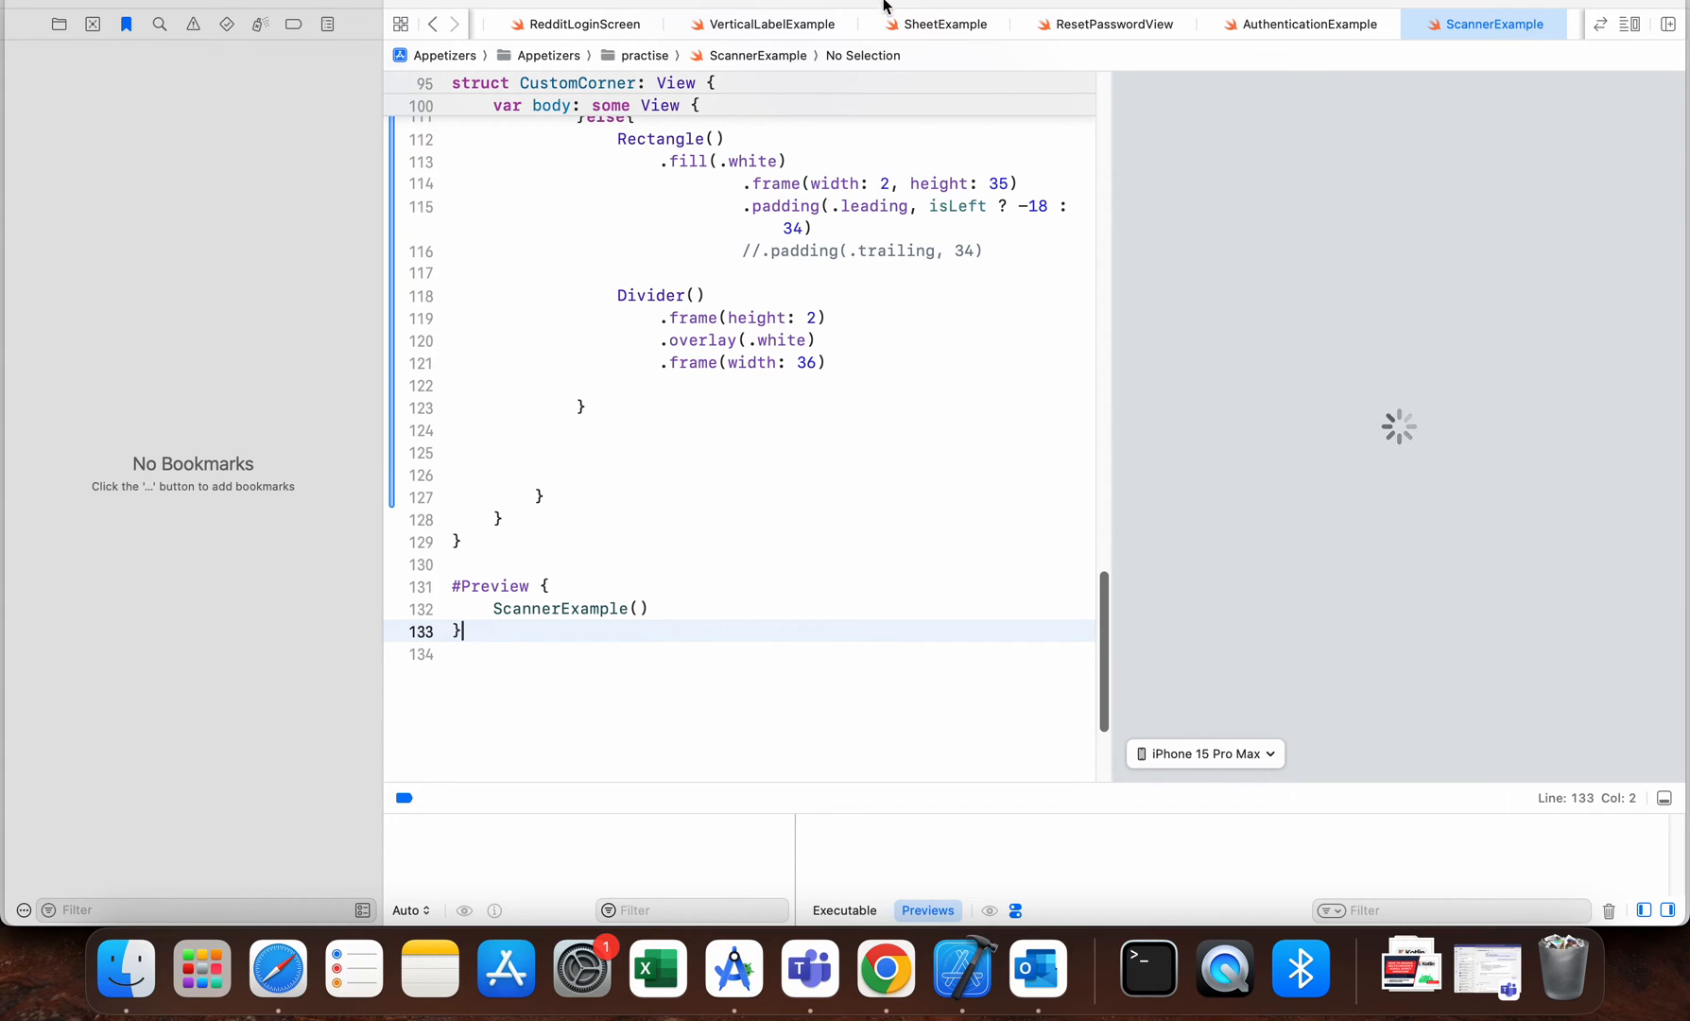
Bring up the run destination list showing recent devices and iOS simulators.
{"action": "left_click", "coordinate": [894, 24]}
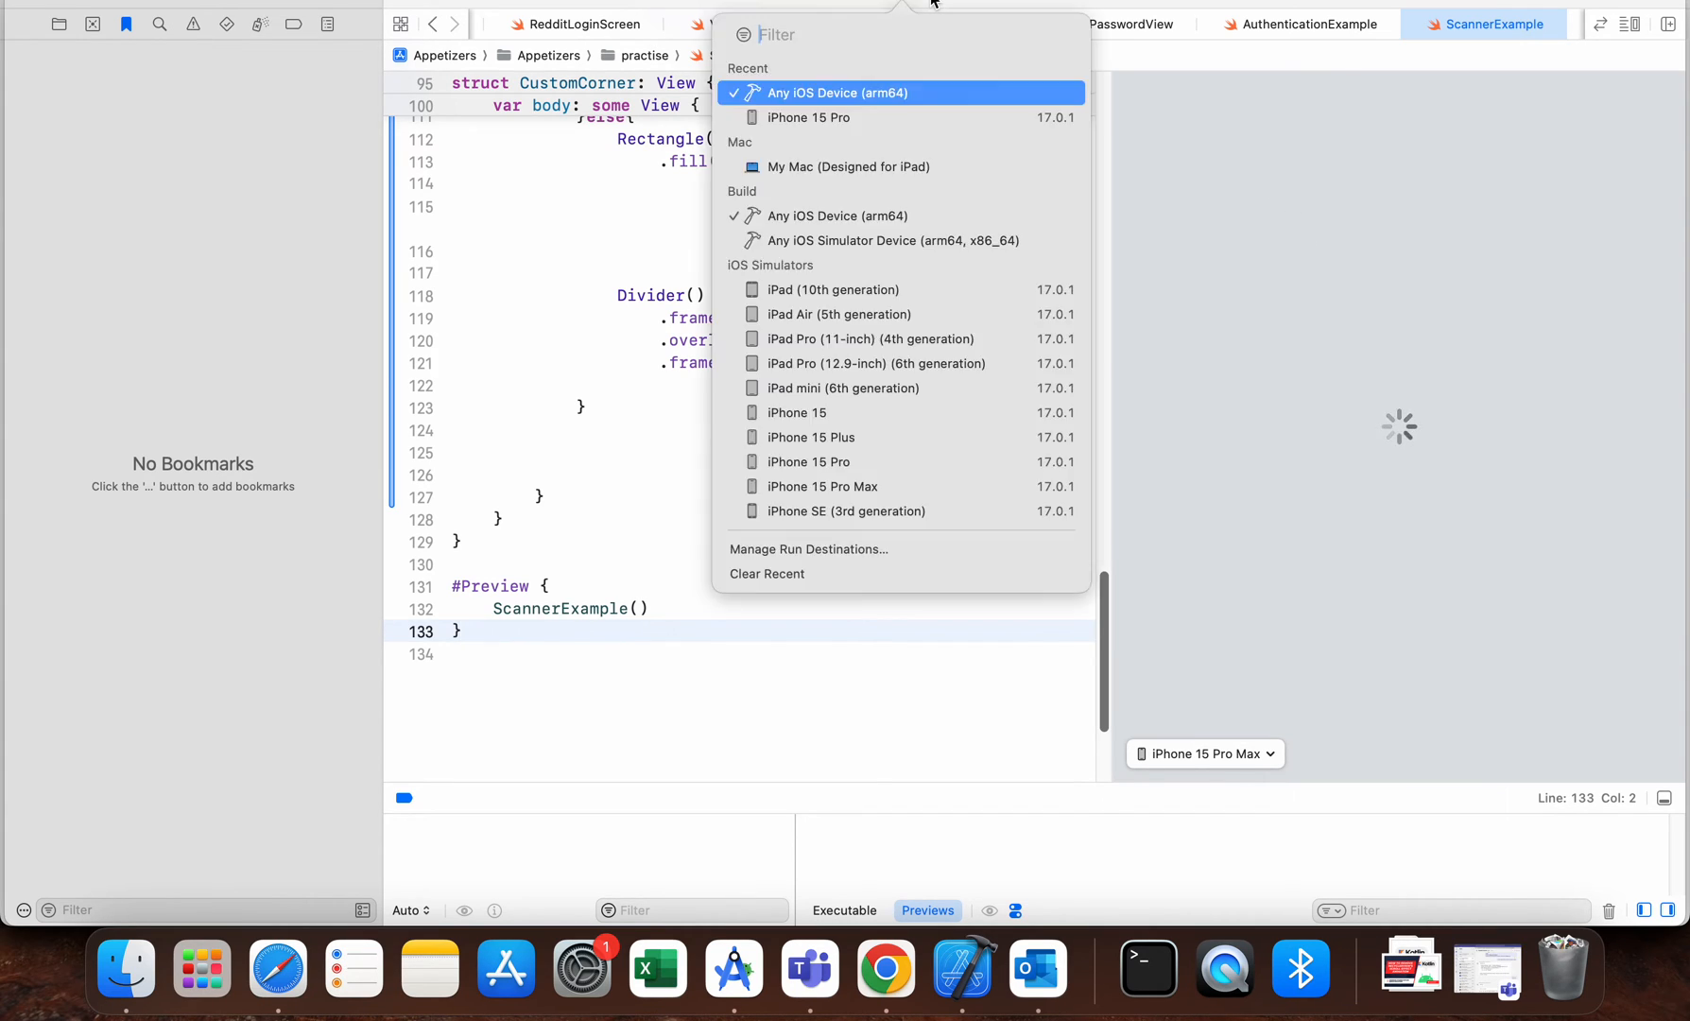
{"action": "mouse_move", "coordinate": [808, 117]}
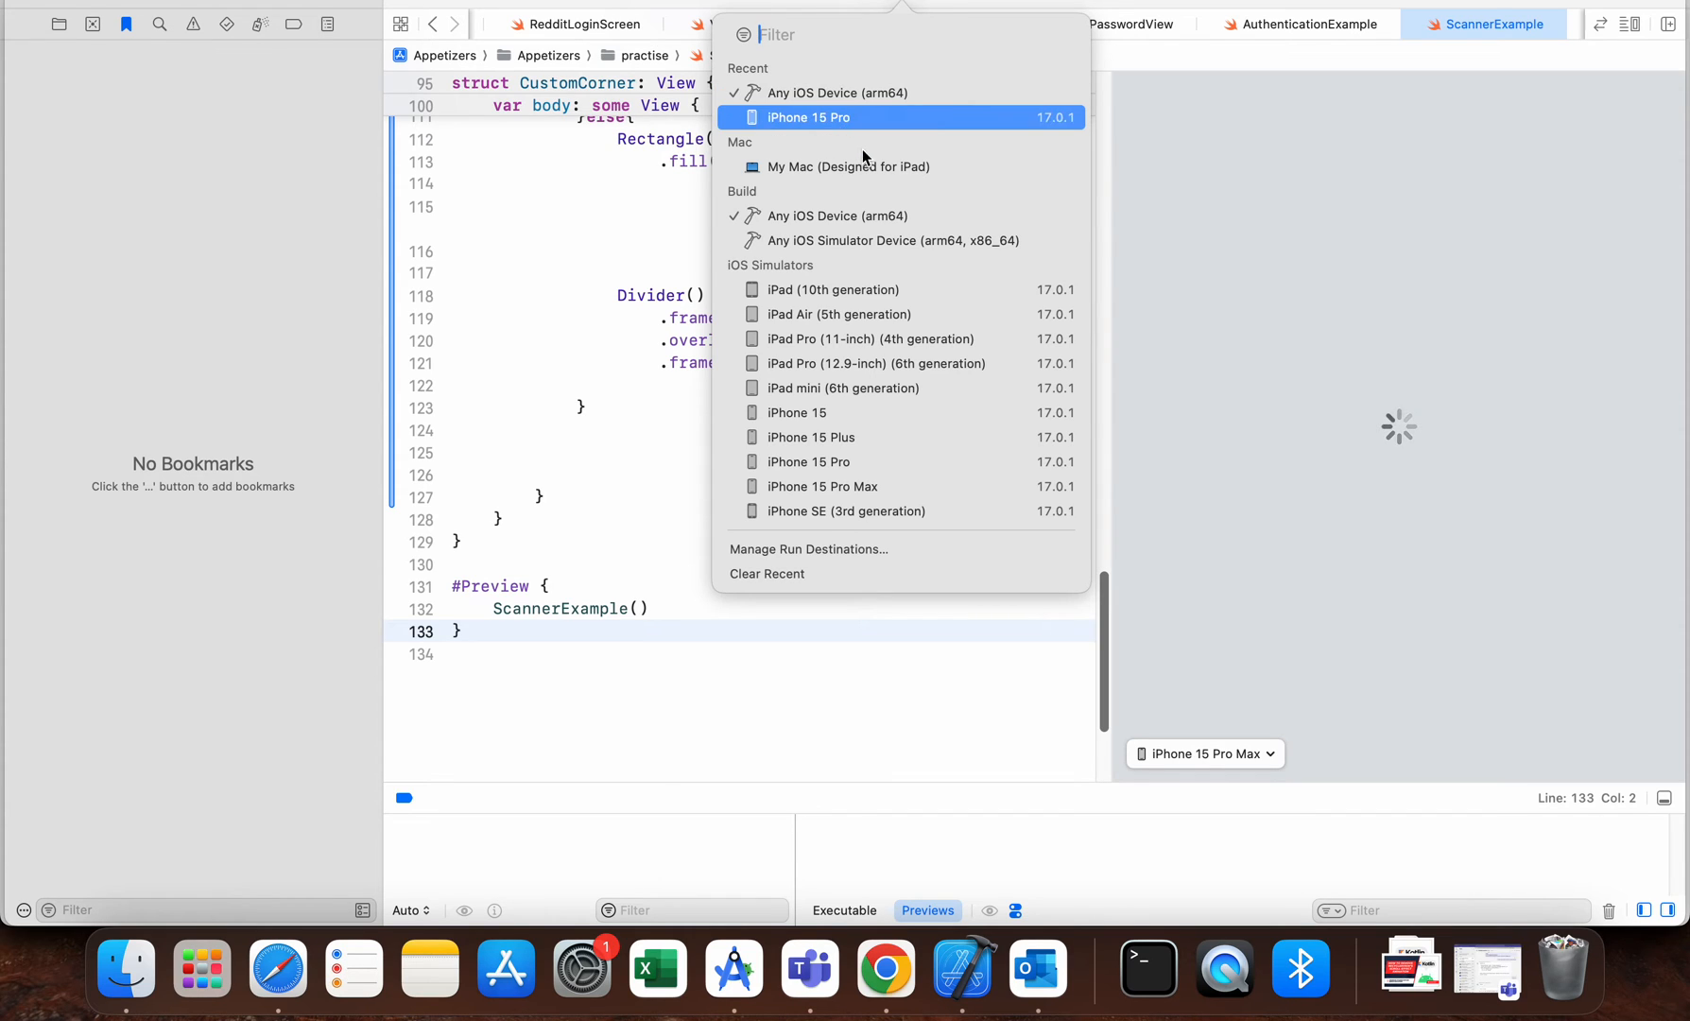
{"action": "mouse_move", "coordinate": [836, 93]}
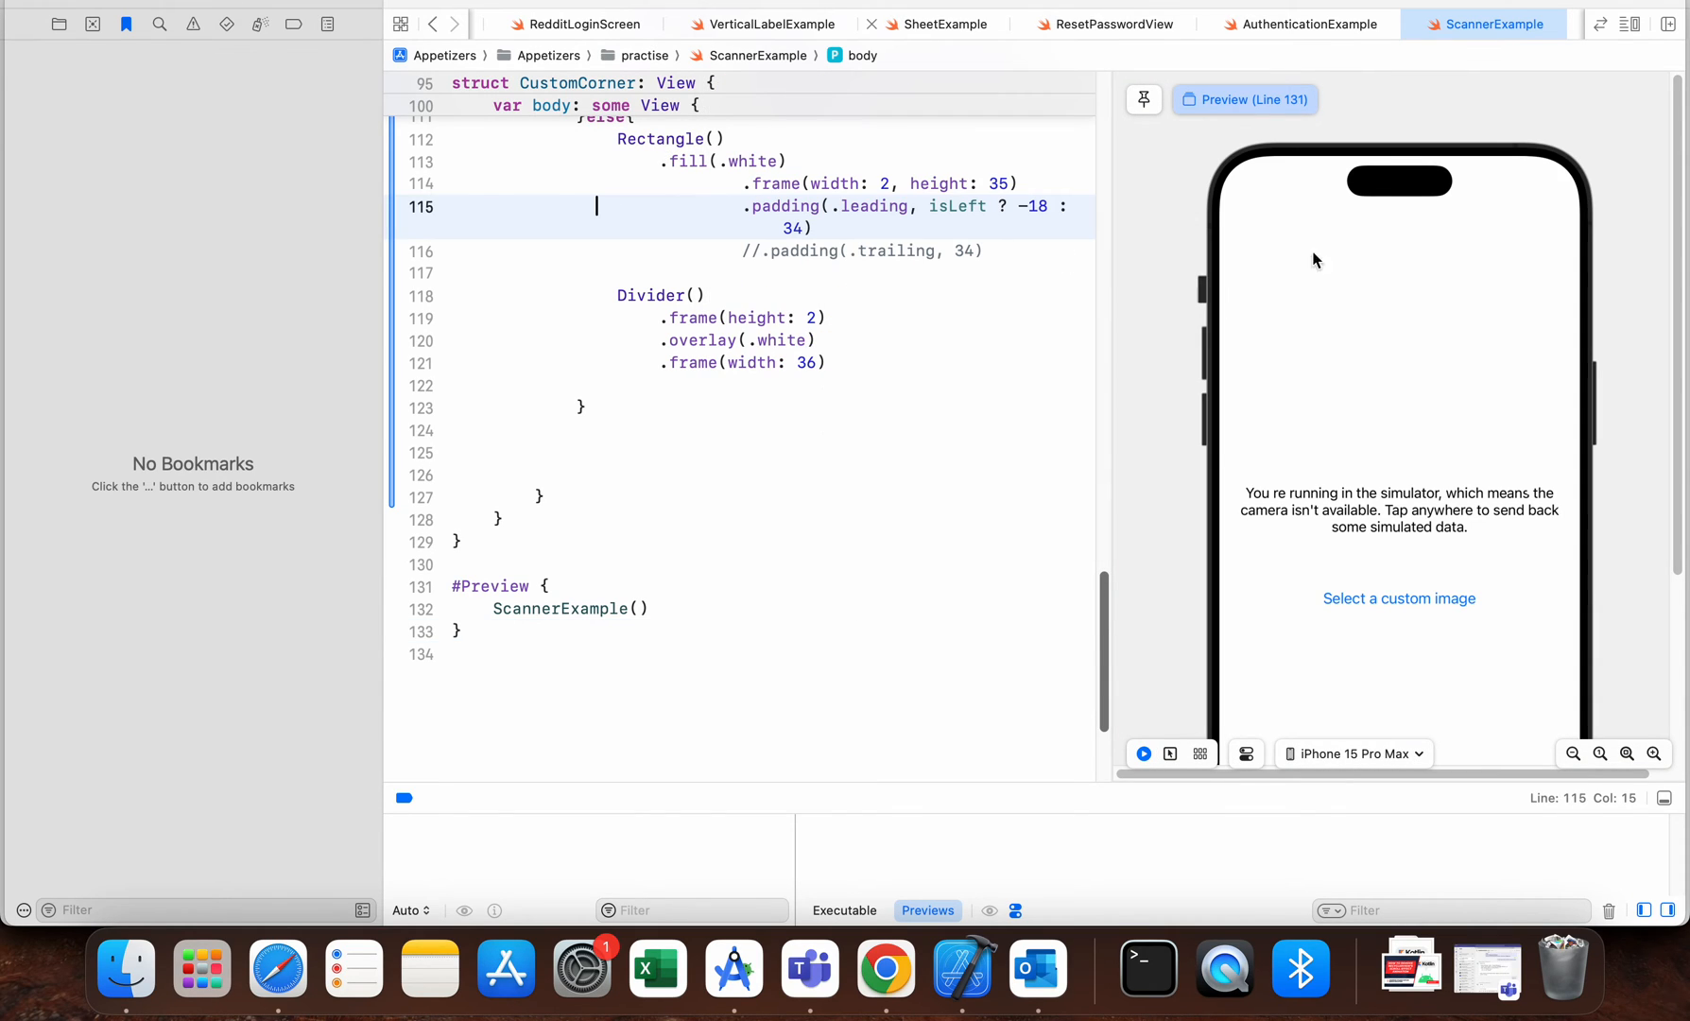
{"action": "mouse_move", "coordinate": [1425, 483]}
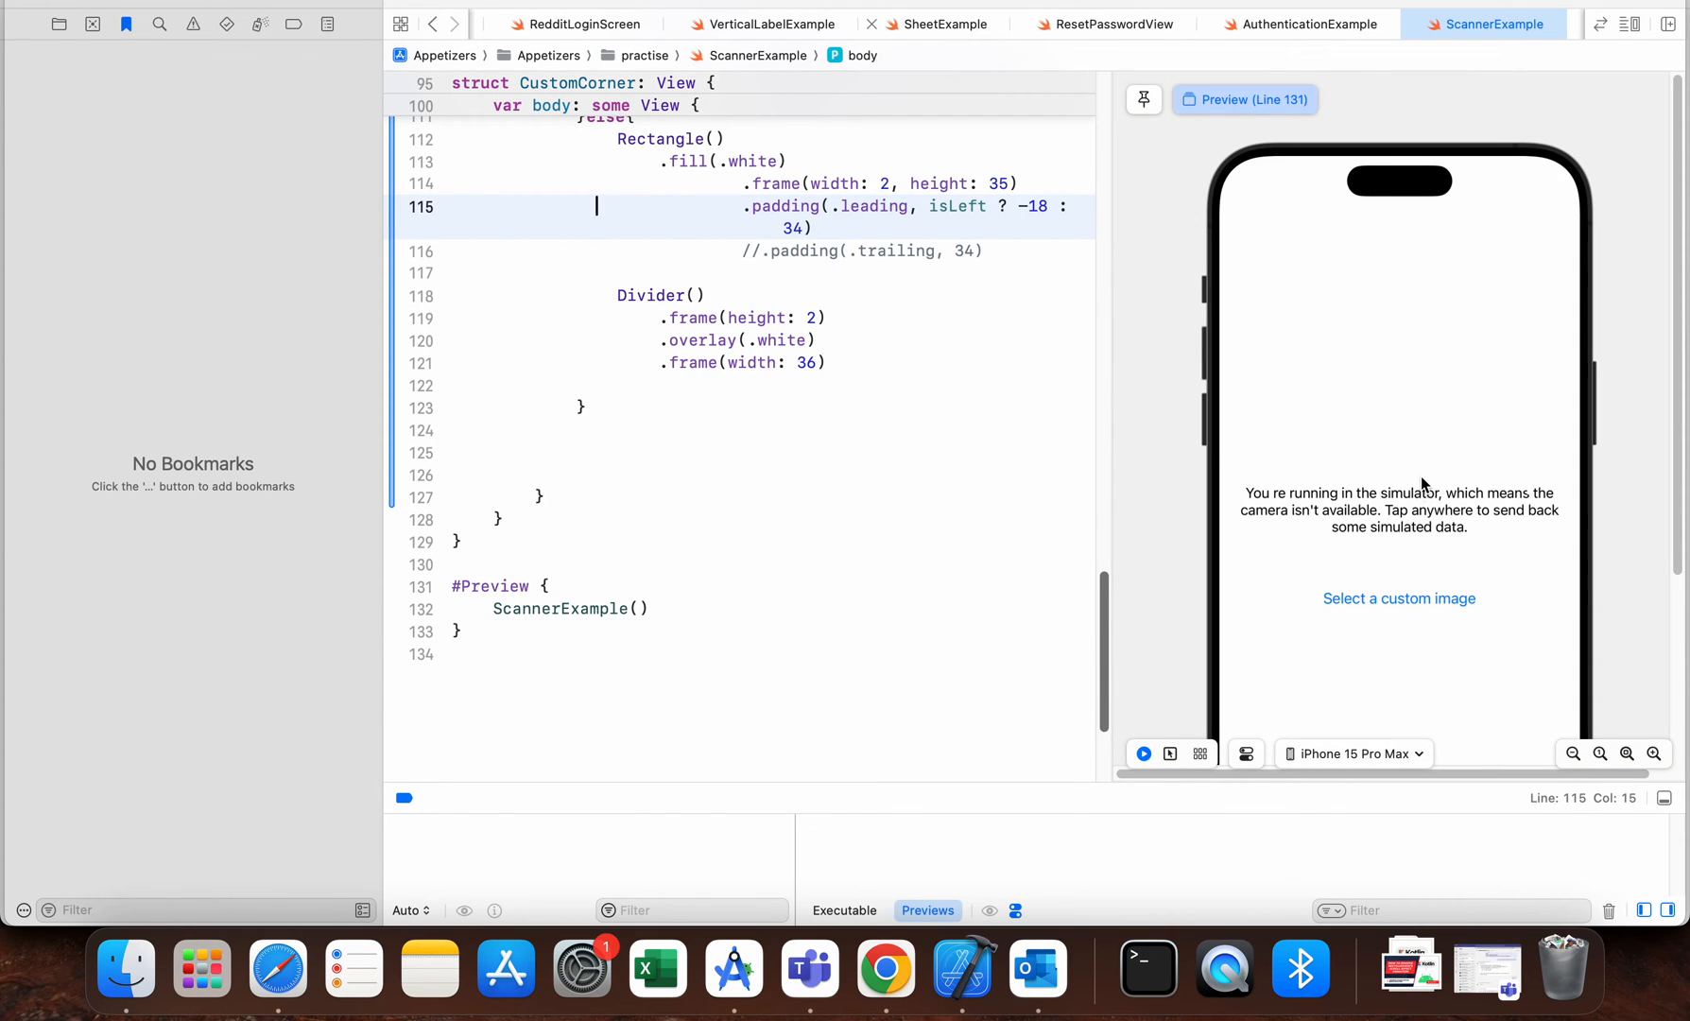
{"action": "scroll", "scroll_direction": "down", "scroll_amount": 3}
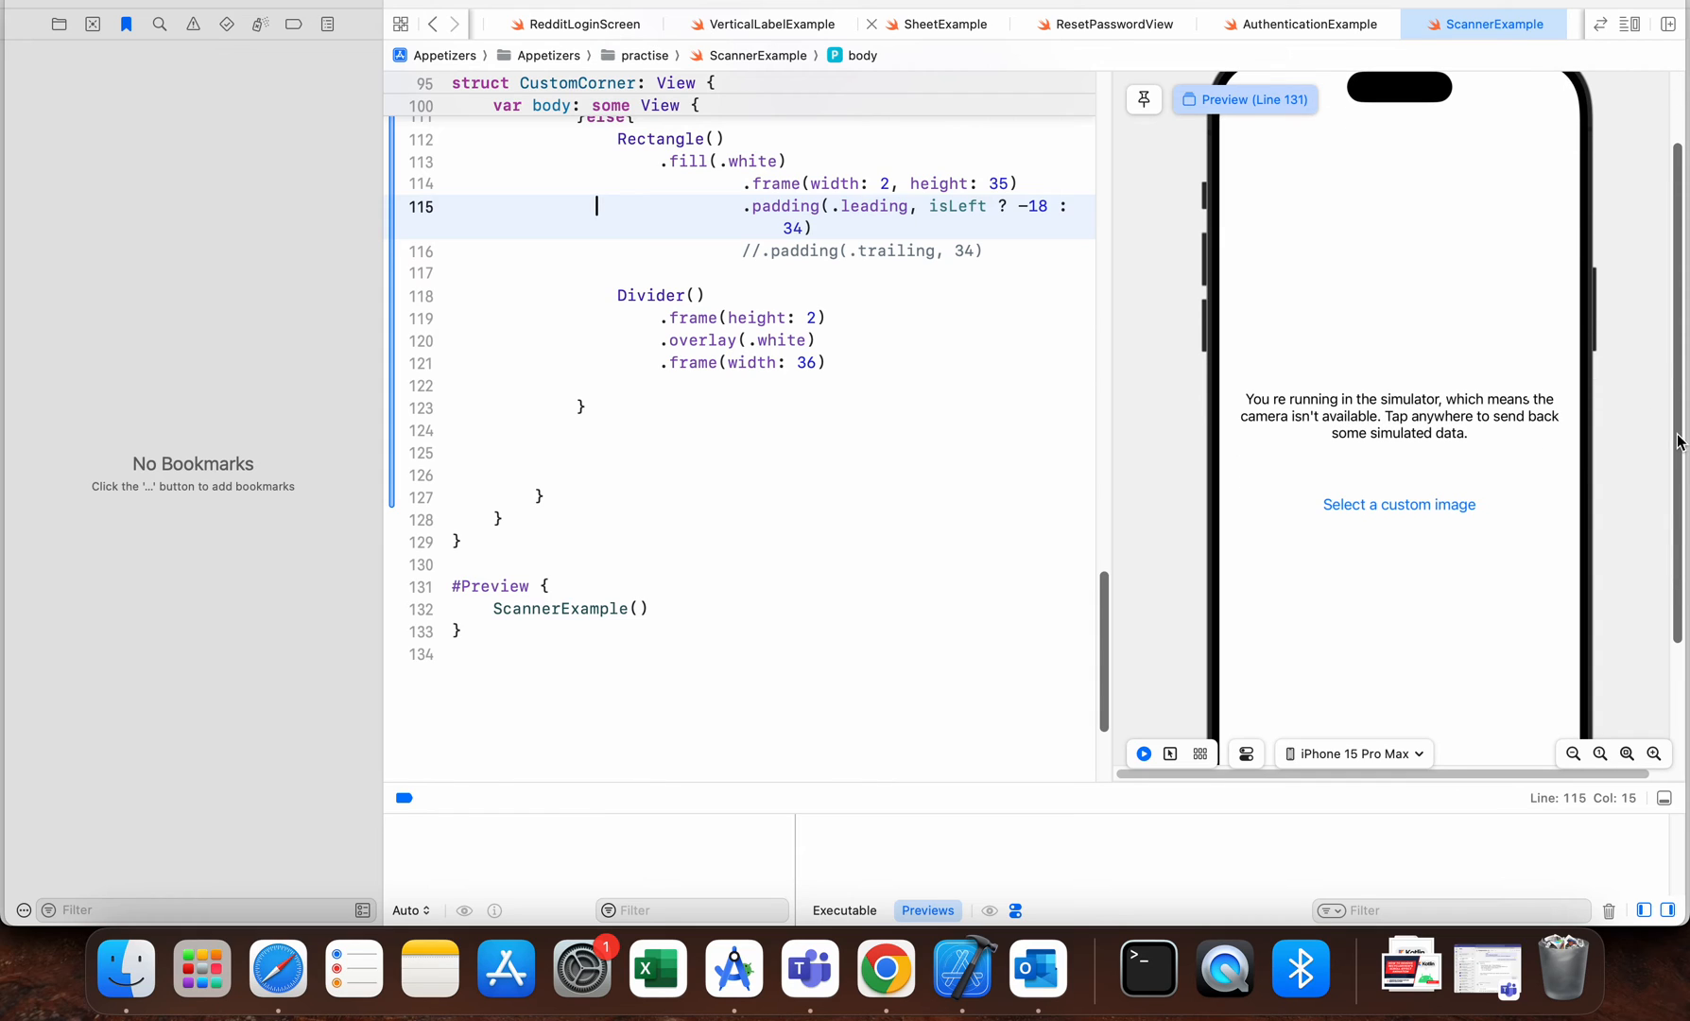
{"action": "mouse_move", "coordinate": [961, 454]}
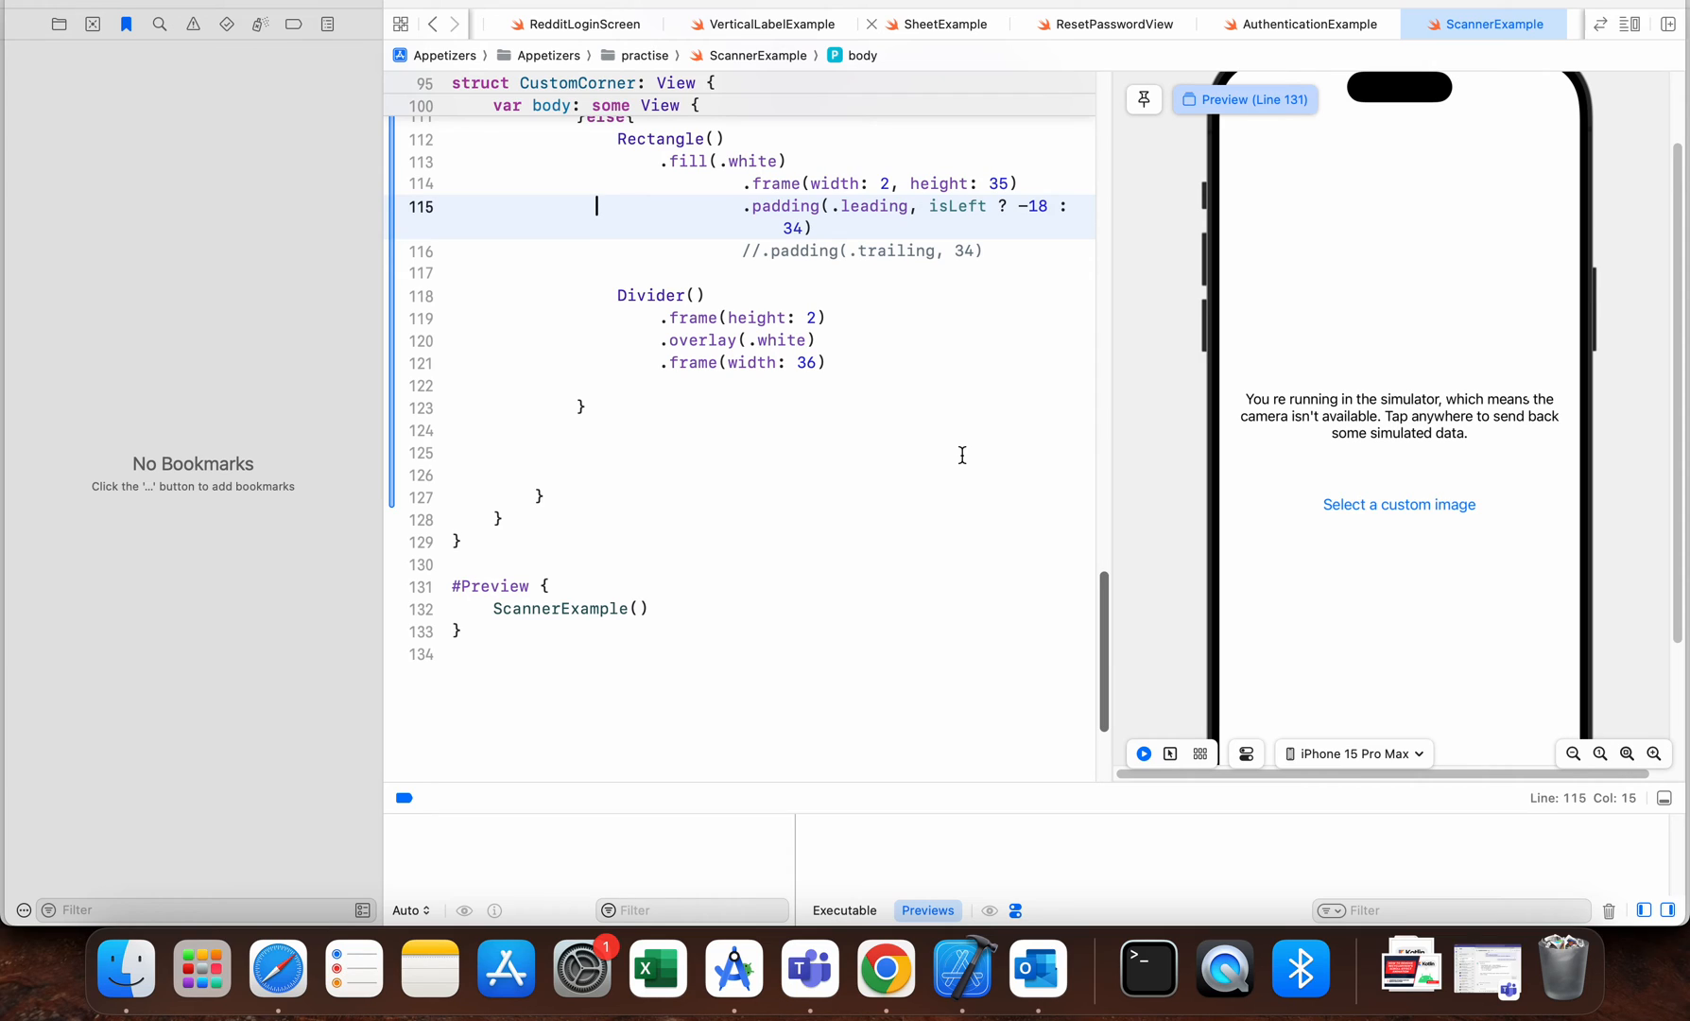
{"action": "mouse_move", "coordinate": [876, 254]}
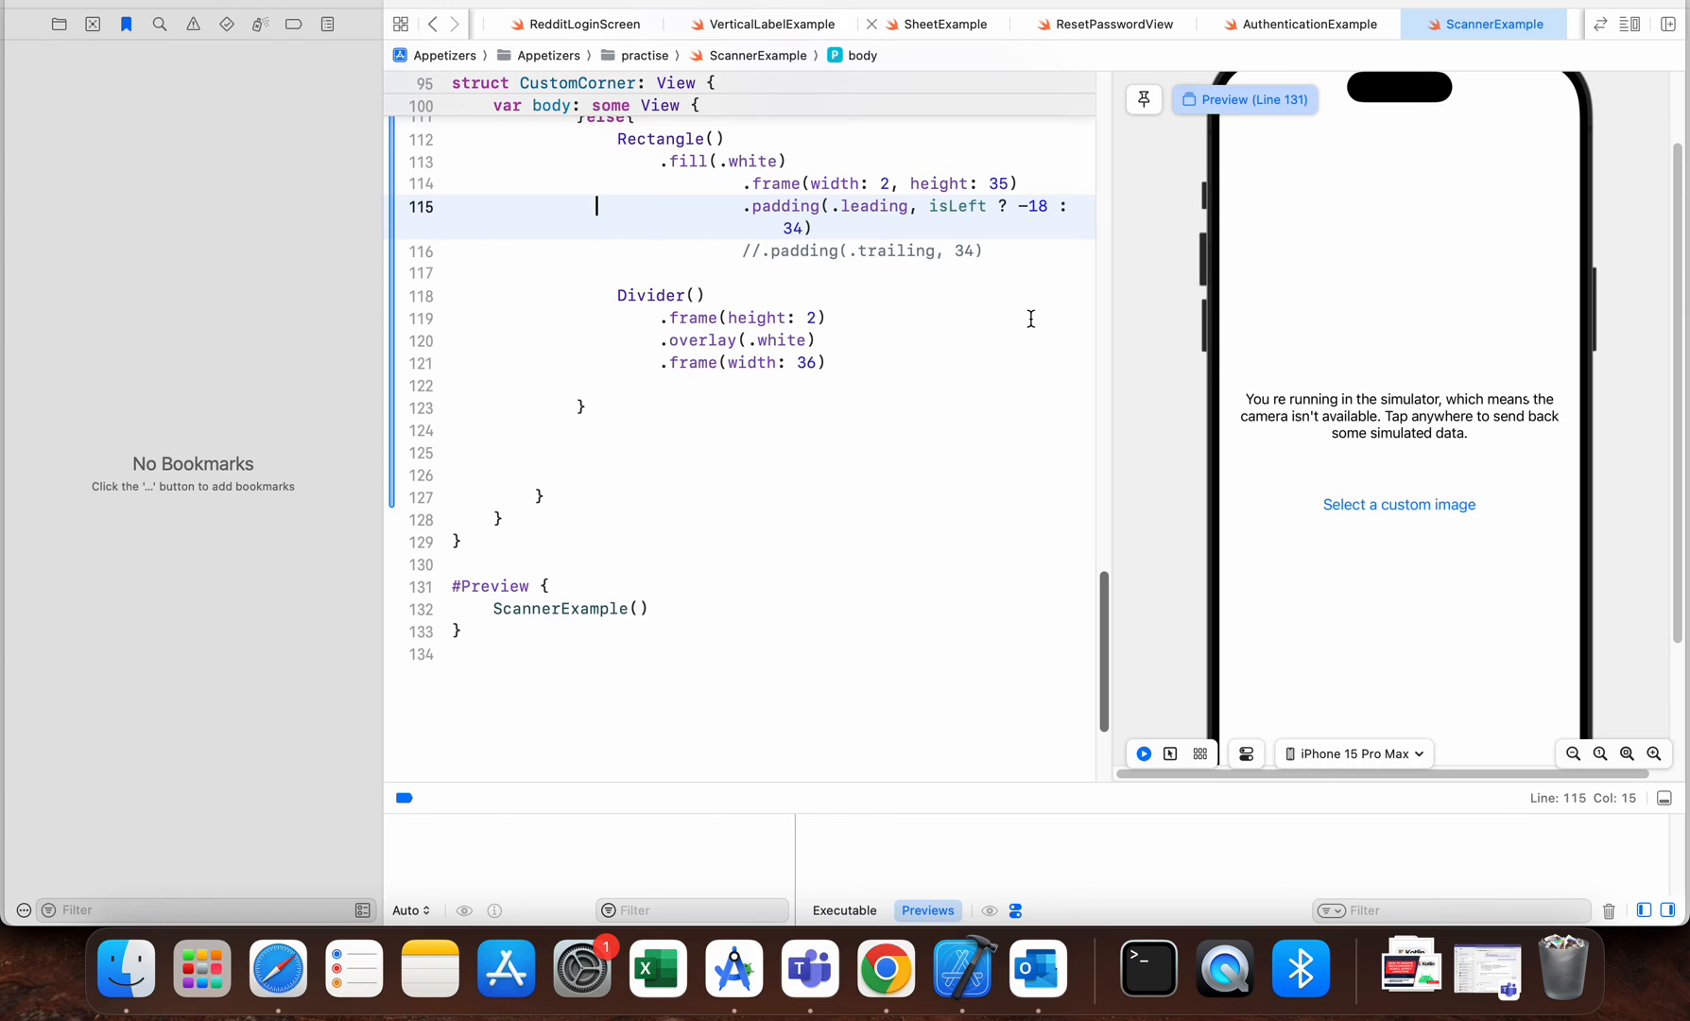
{"action": "mouse_move", "coordinate": [1401, 346]}
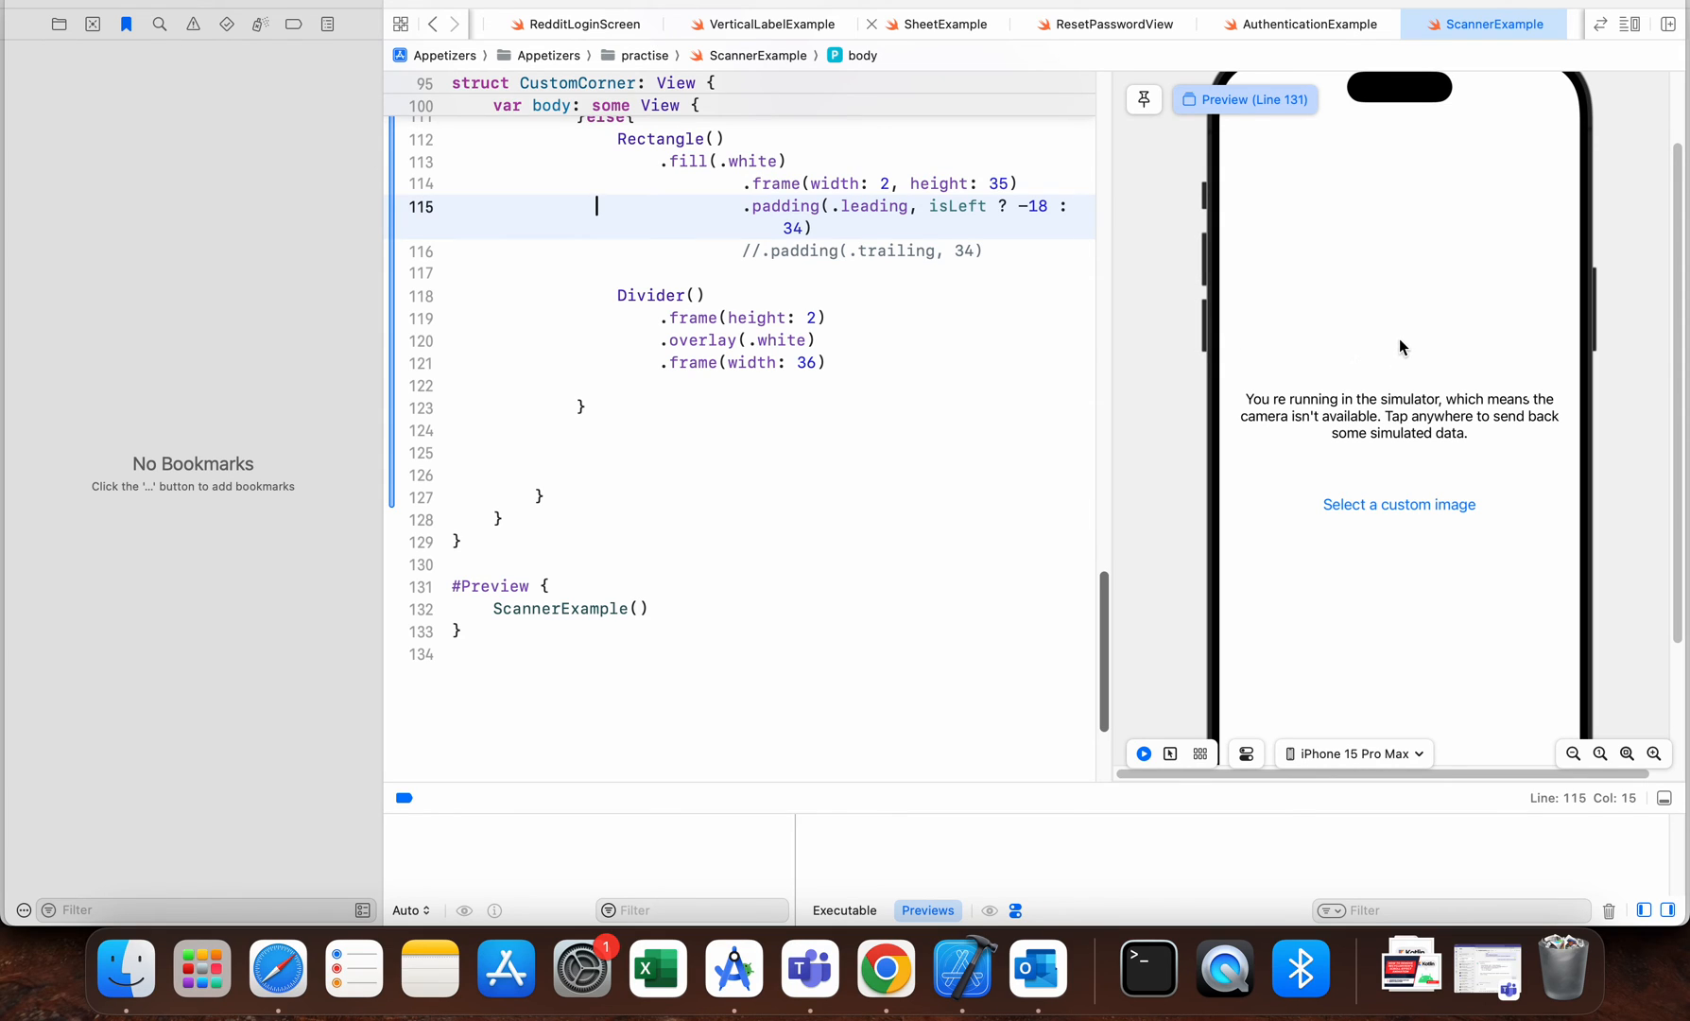
{"action": "mouse_move", "coordinate": [1450, 342]}
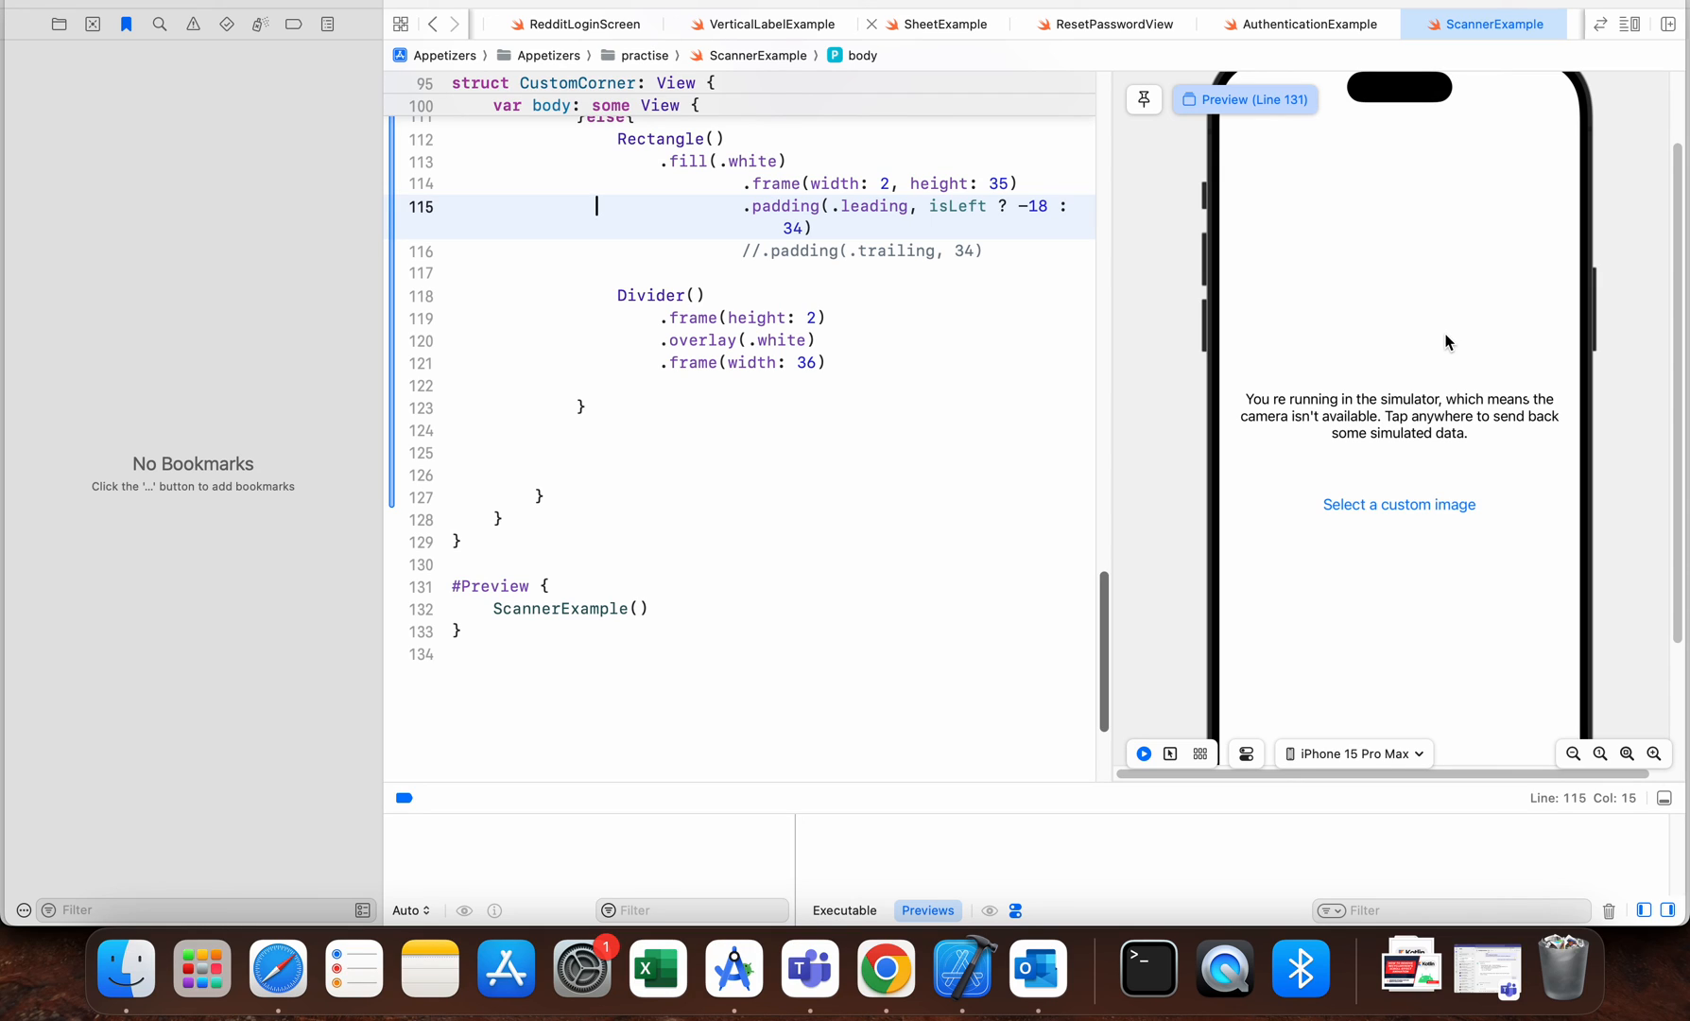
{"action": "mouse_move", "coordinate": [1129, 385]}
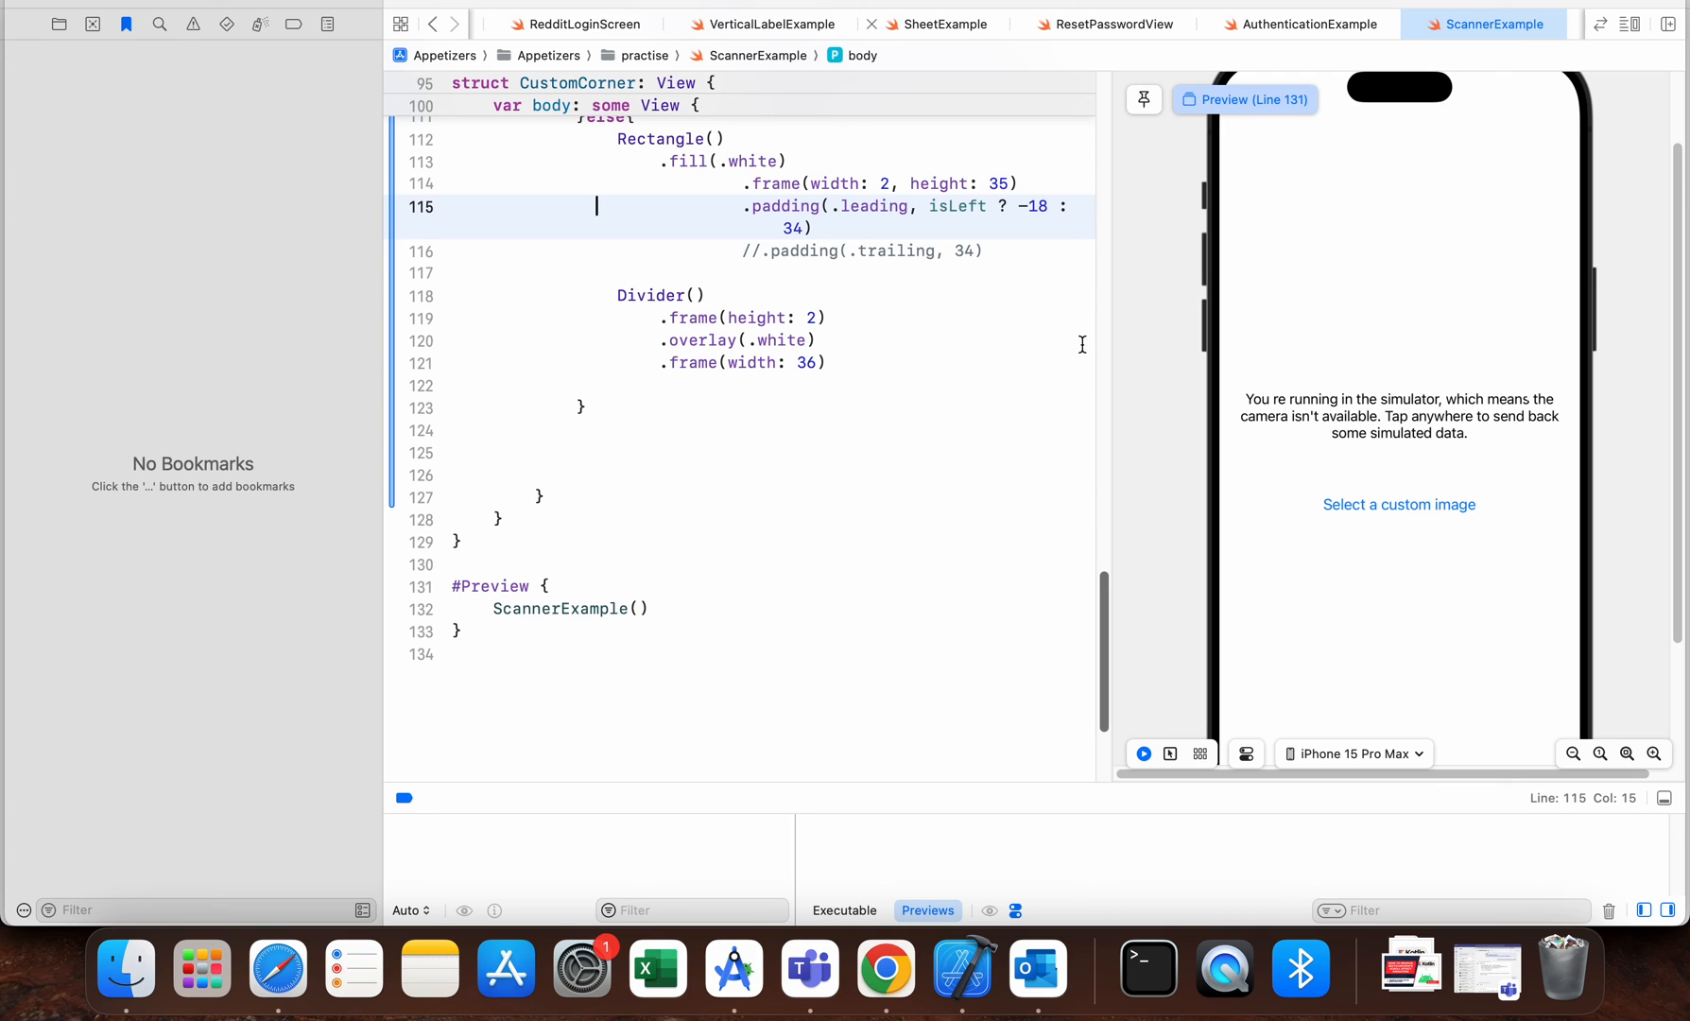
{"action": "mouse_move", "coordinate": [1314, 212]}
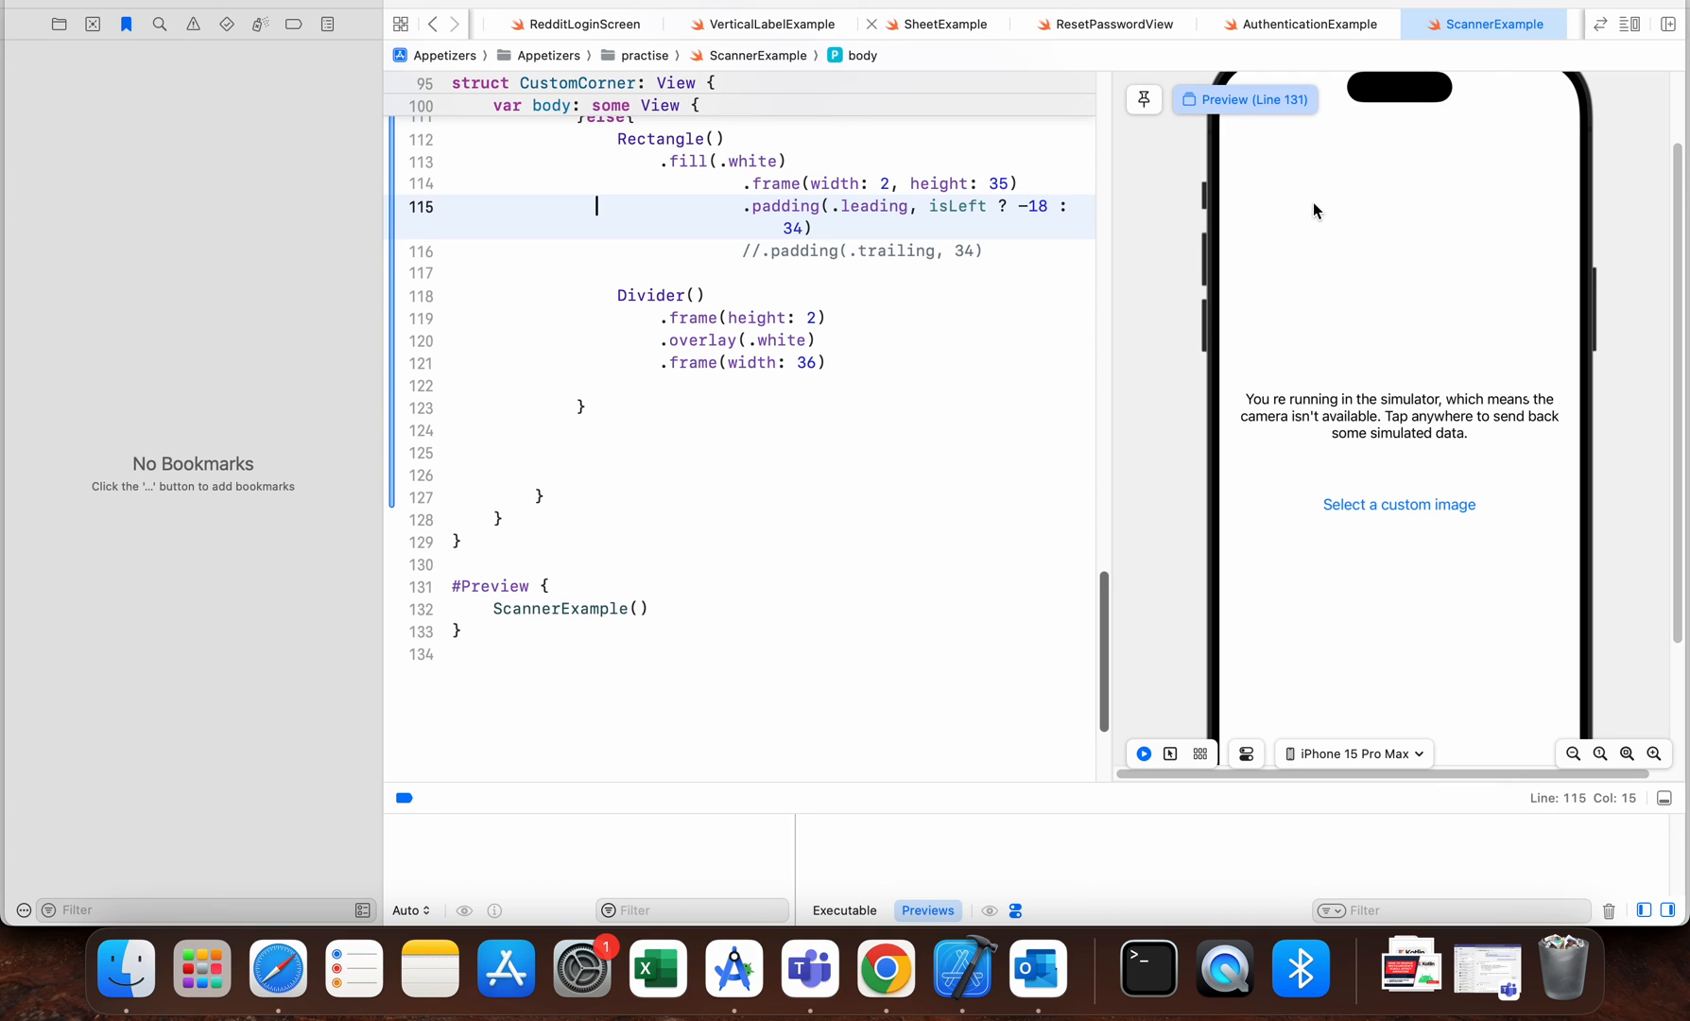